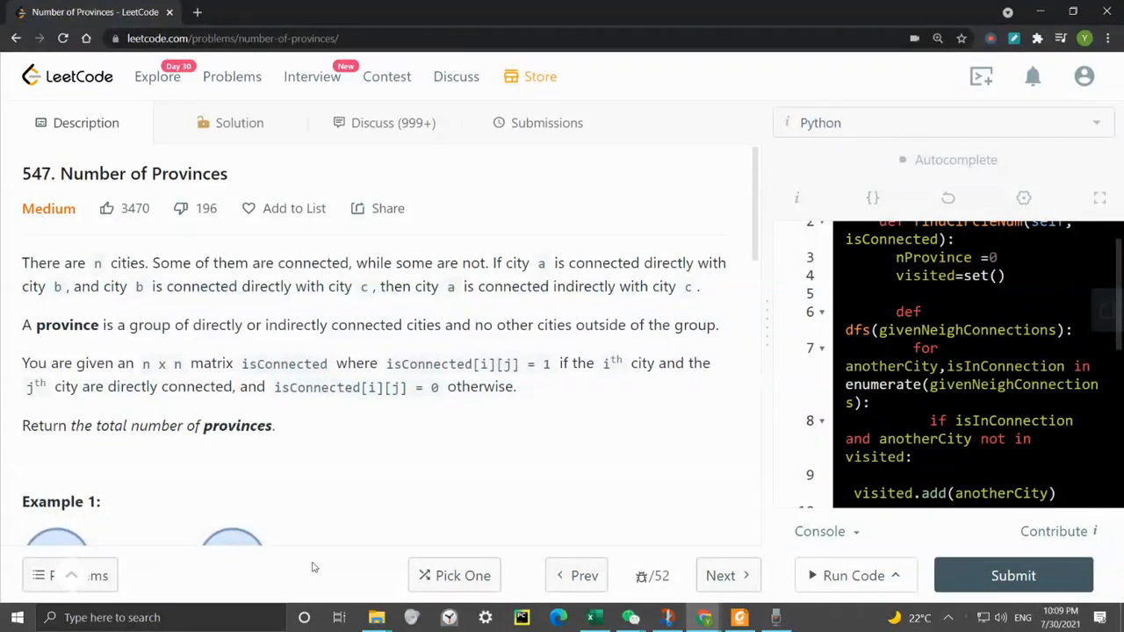
View the problem full screen, highlight the province definition and 'indirectly', and scroll to Example 1
{"action": "key", "text": "f11"}
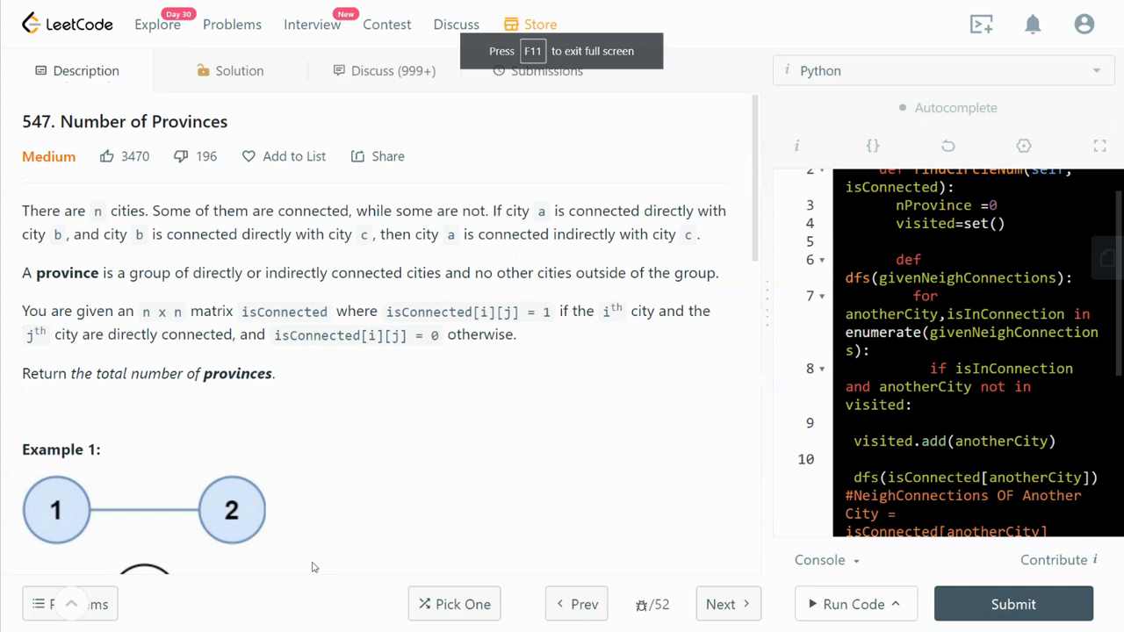
{"action": "mouse_move", "coordinate": [52, 227]}
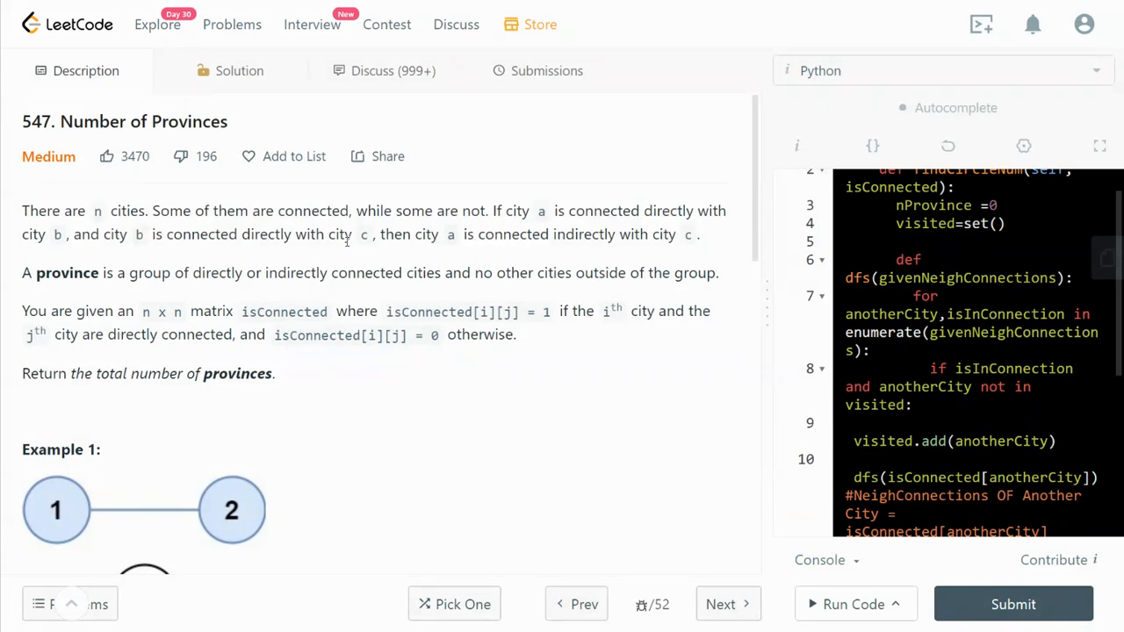
{"action": "mouse_move", "coordinate": [572, 254]}
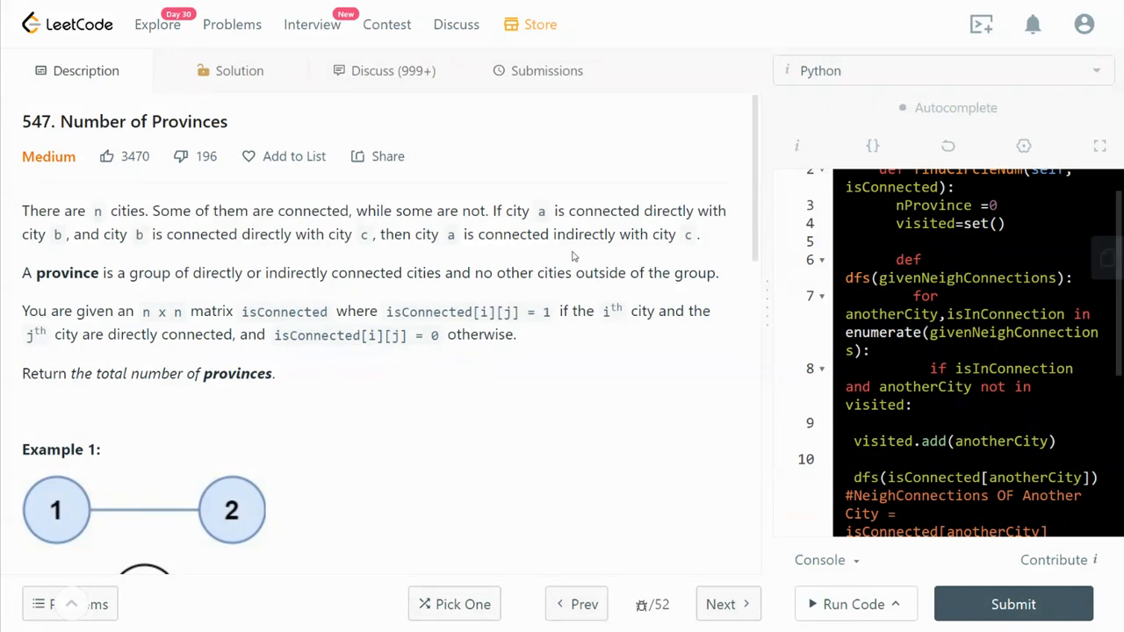
{"action": "left_click_drag", "start_coordinate": [130, 272], "coordinate": [716, 272]}
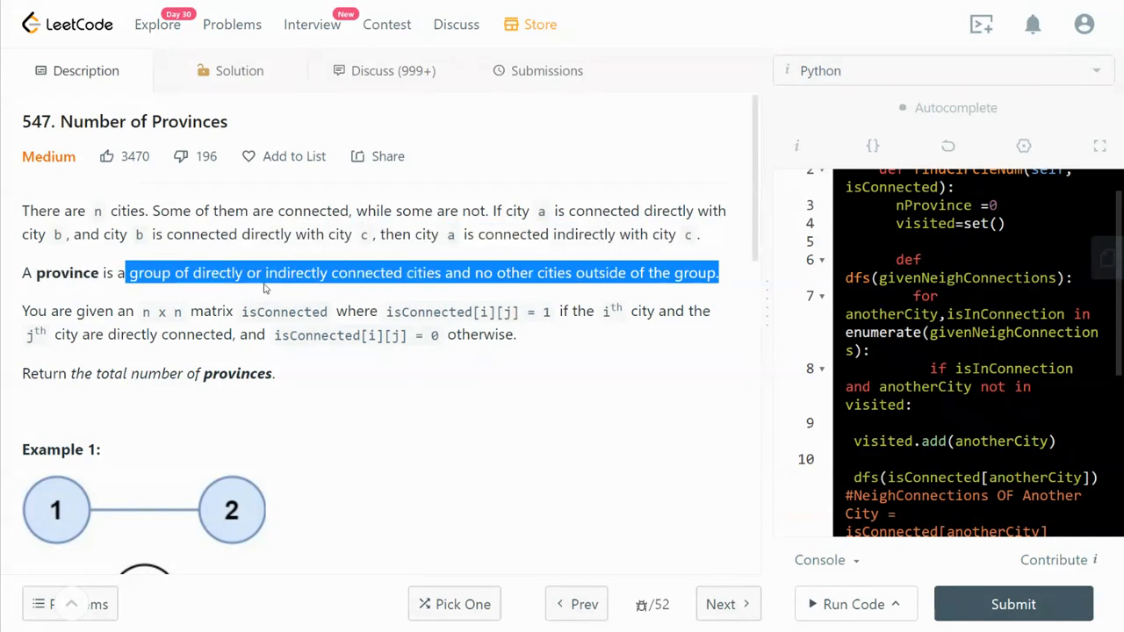
{"action": "double_click", "coordinate": [295, 273]}
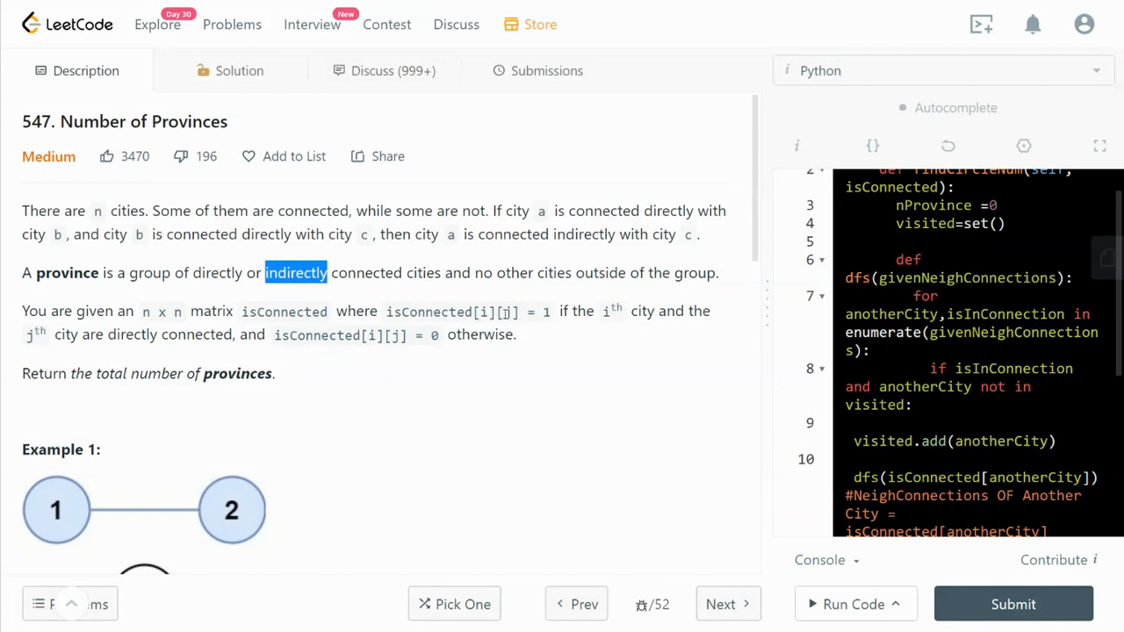
{"action": "mouse_move", "coordinate": [601, 319]}
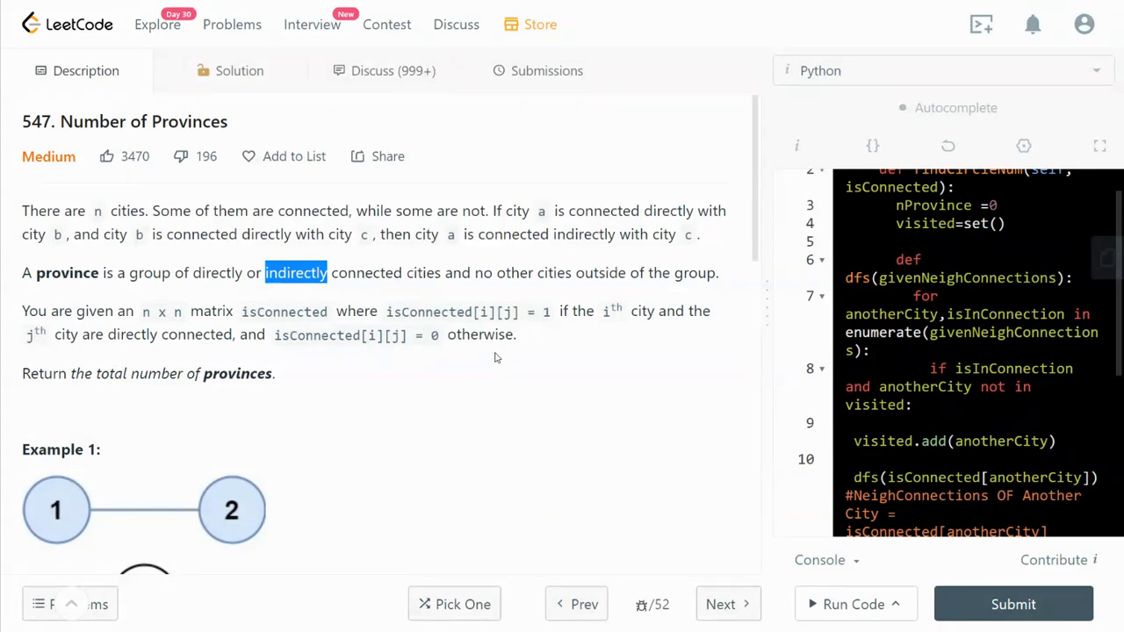
{"action": "mouse_move", "coordinate": [272, 389]}
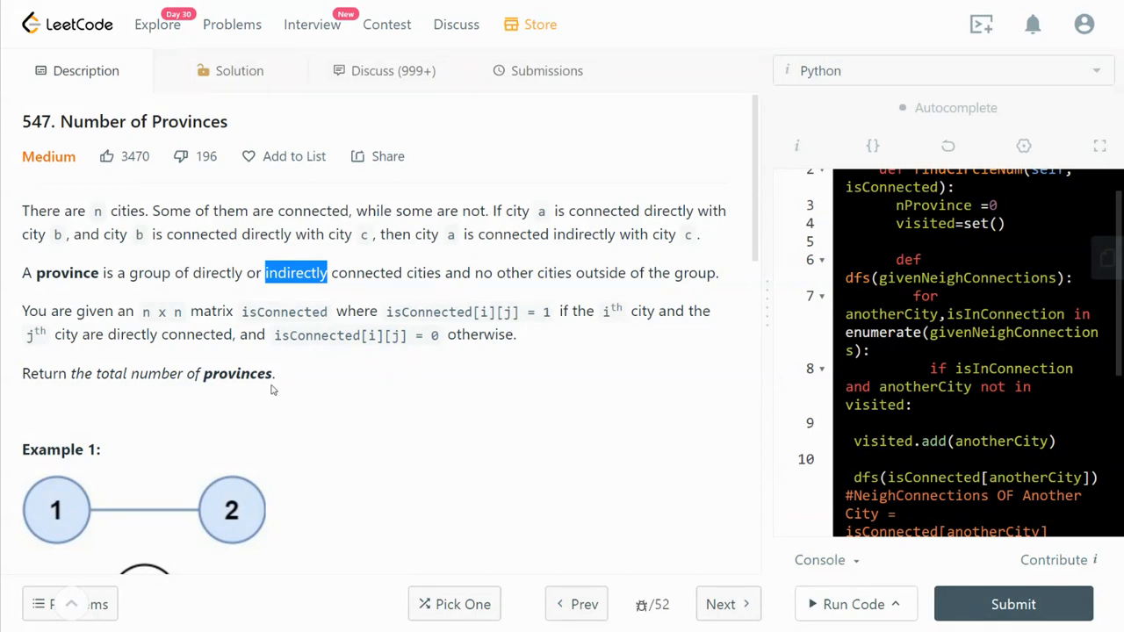
{"action": "scroll", "scroll_direction": "down", "scroll_amount": 3}
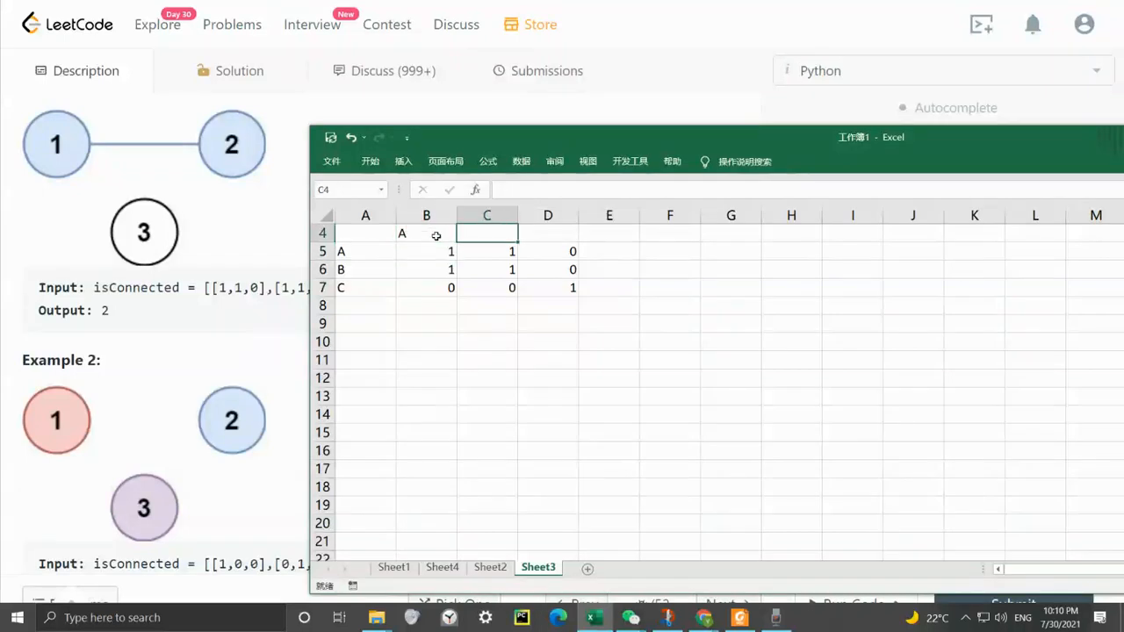
Label the matrix columns A, B, C and point out city A's row and city B's link to A
{"action": "type", "text": "B"}
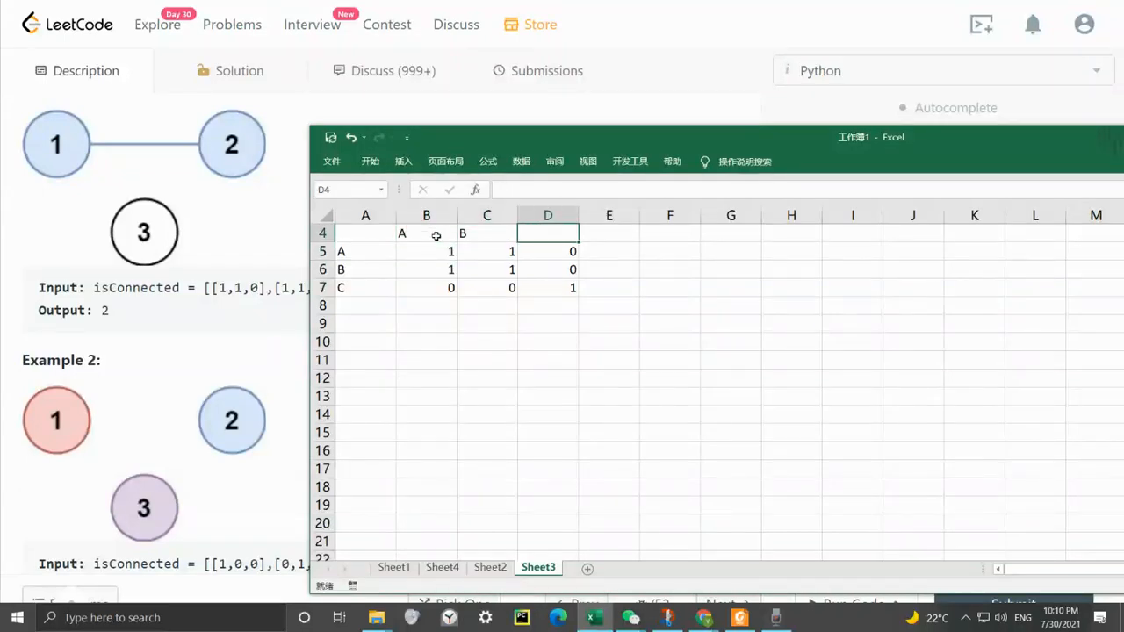
{"action": "left_click", "coordinate": [365, 251]}
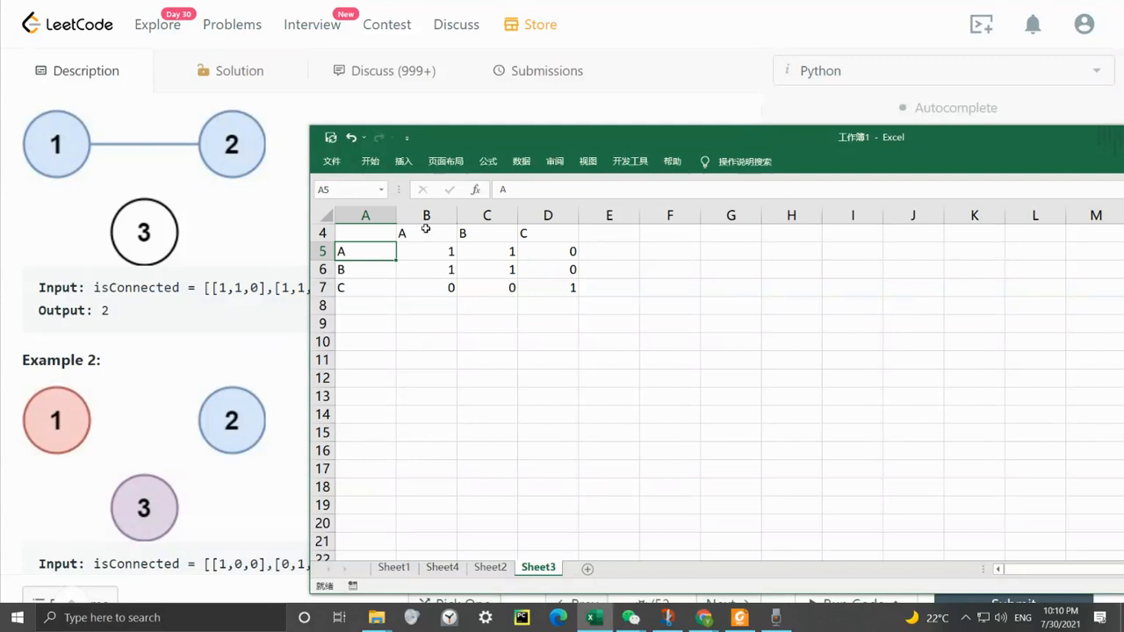
{"action": "left_click", "coordinate": [425, 251]}
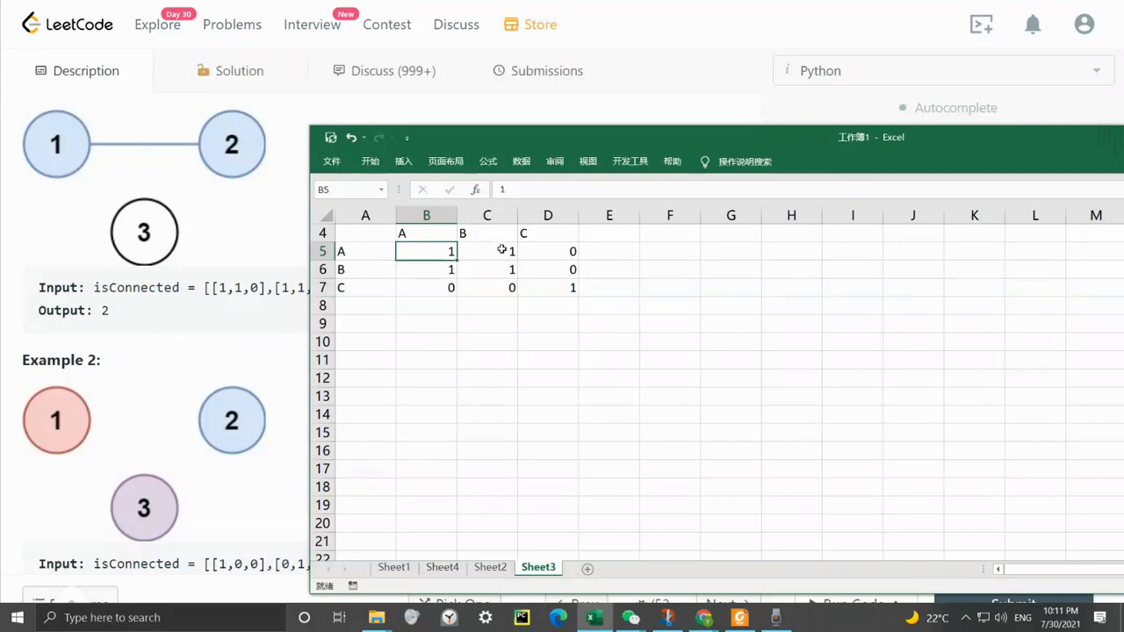
{"action": "mouse_move", "coordinate": [355, 278]}
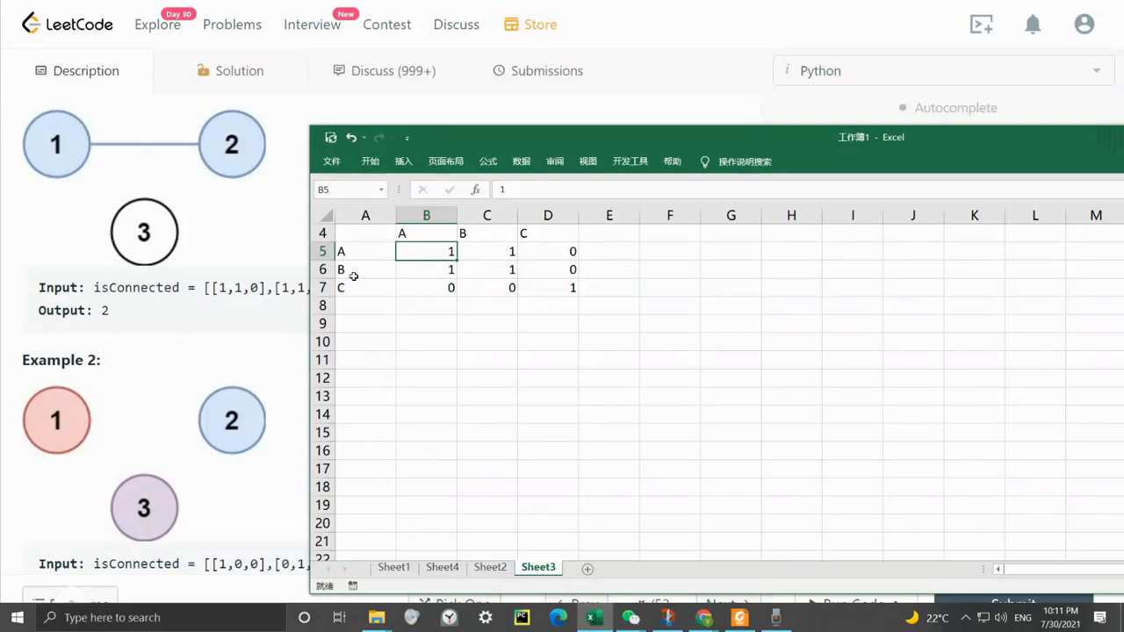
{"action": "mouse_move", "coordinate": [510, 275]}
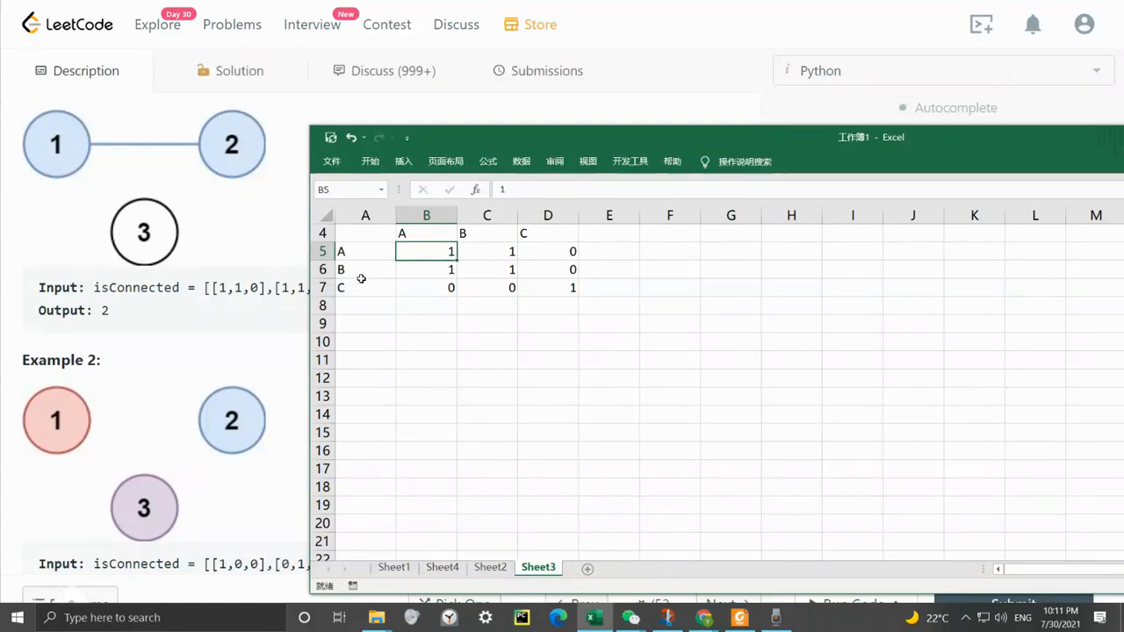
{"action": "left_click", "coordinate": [425, 268]}
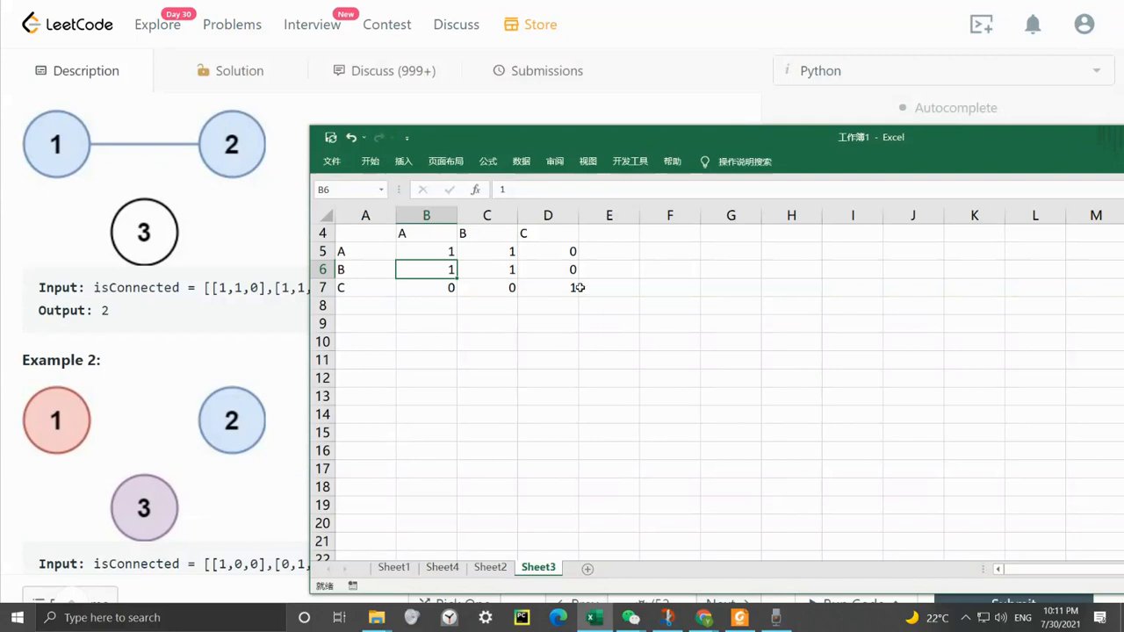
{"action": "left_click", "coordinate": [548, 288]}
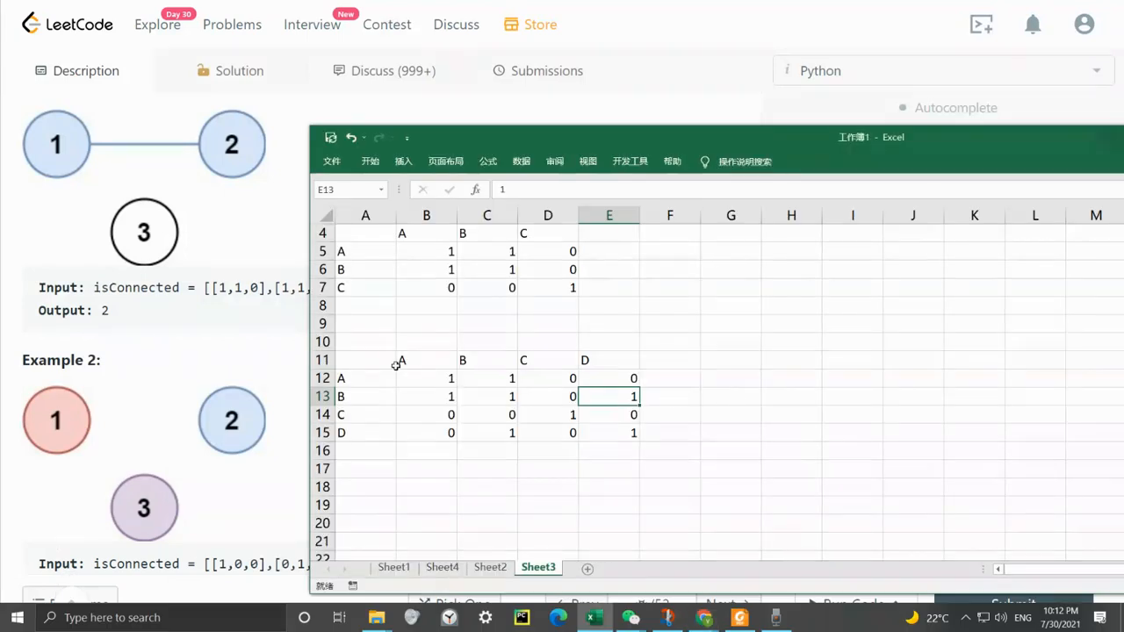
{"action": "mouse_move", "coordinate": [384, 383]}
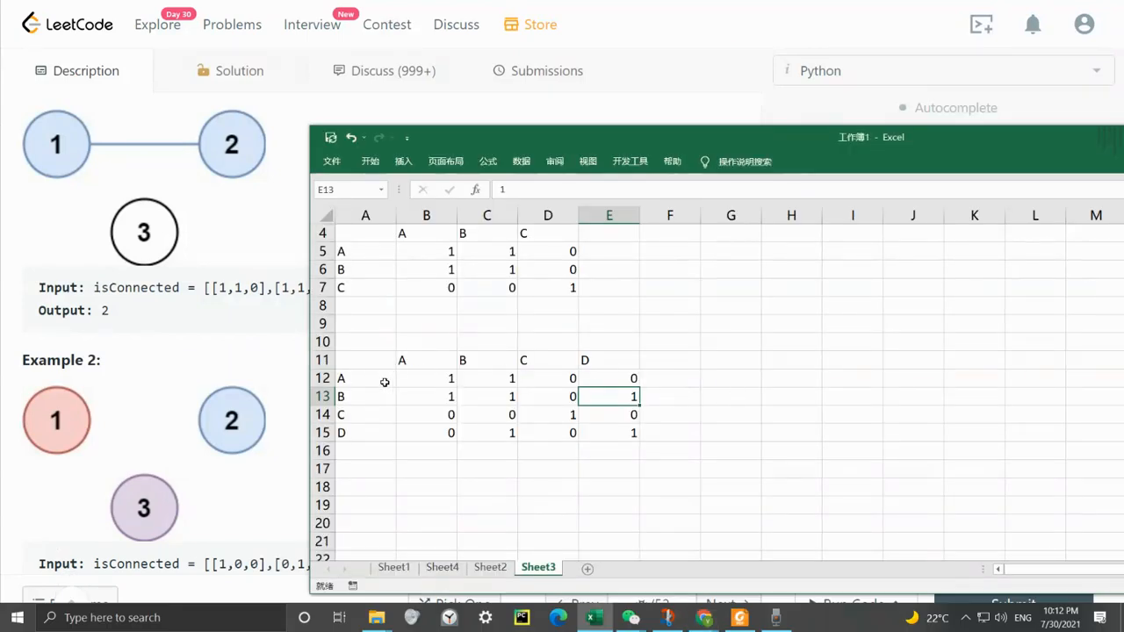
{"action": "mouse_move", "coordinate": [495, 380]}
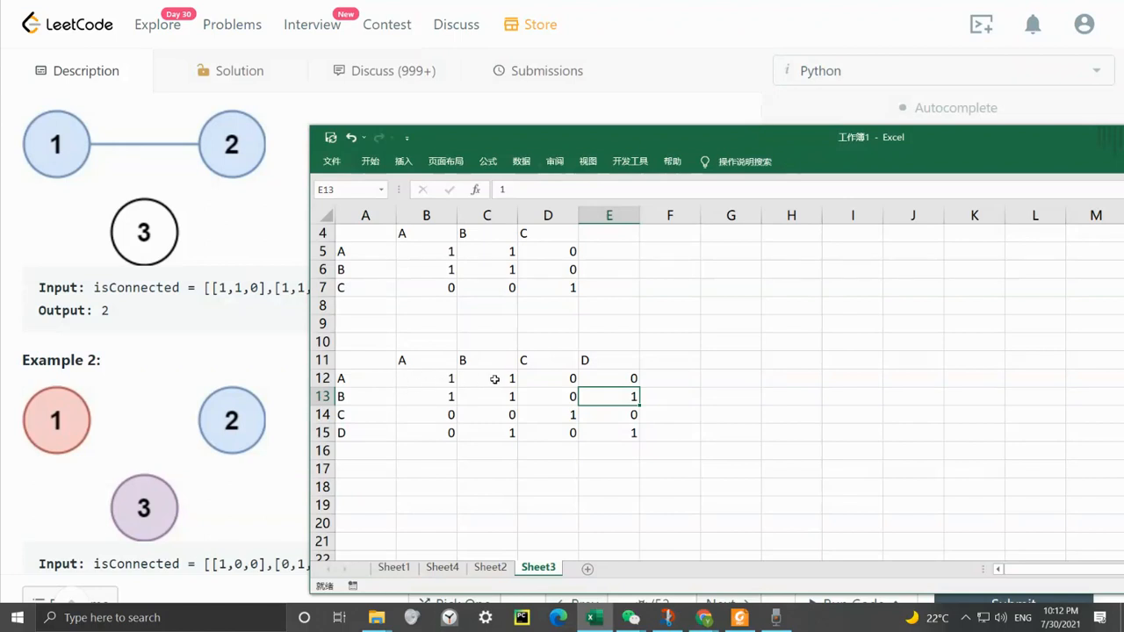
Trace the 4×4 matrix: A linked to B, B linked to D, A not linked to D, C only to itself
{"action": "left_click", "coordinate": [486, 377]}
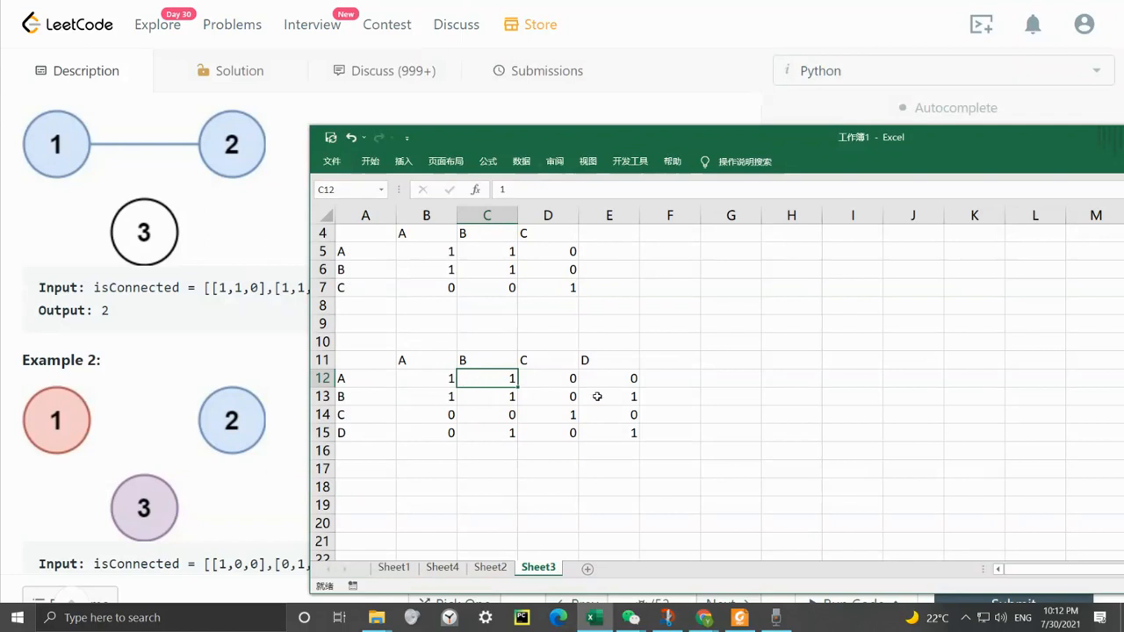
{"action": "left_click", "coordinate": [608, 397]}
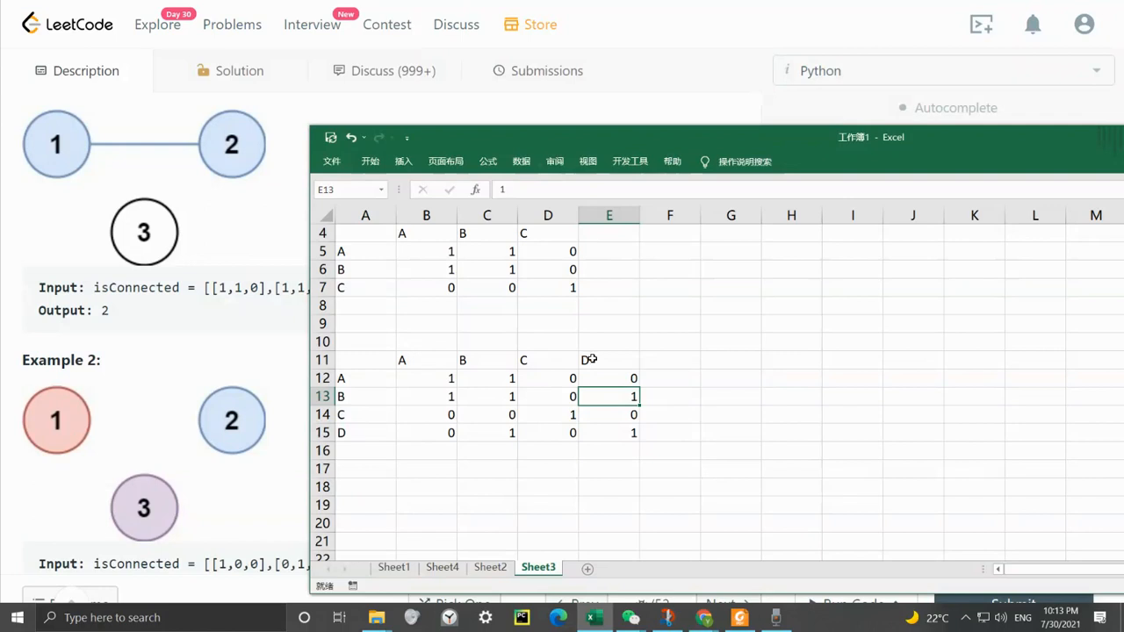
{"action": "left_click", "coordinate": [607, 378]}
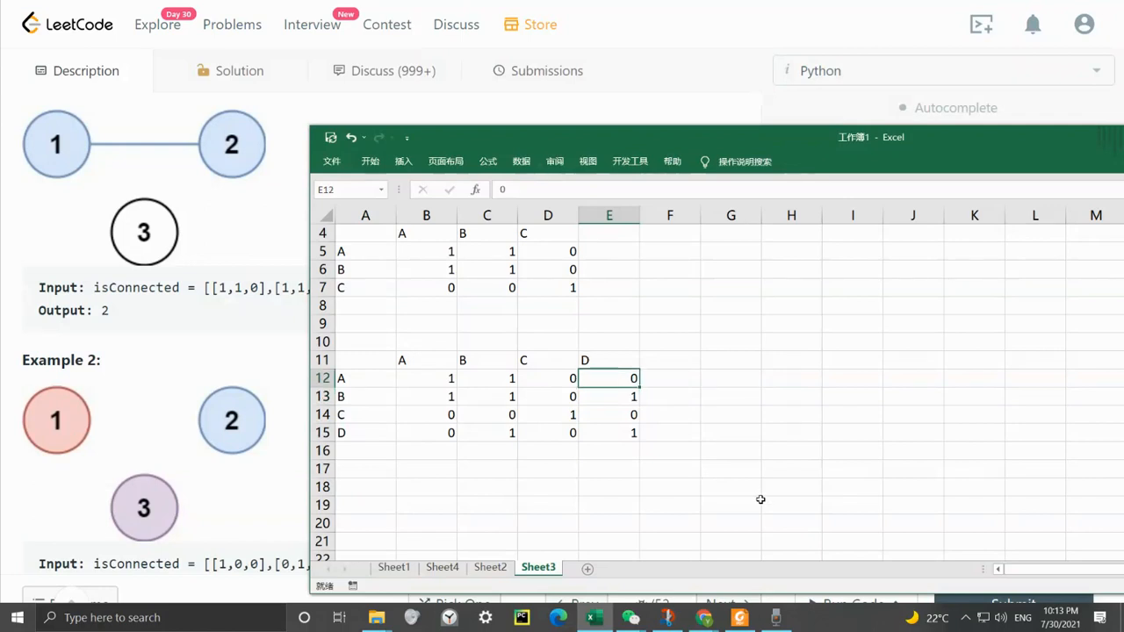
{"action": "mouse_move", "coordinate": [425, 418]}
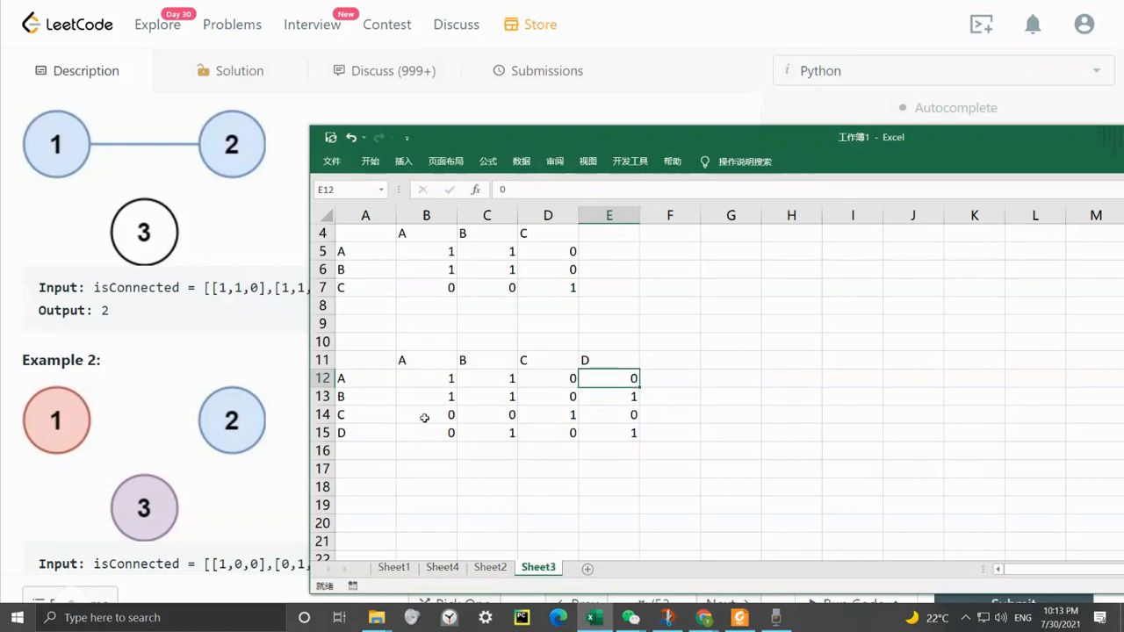
{"action": "left_click", "coordinate": [608, 397]}
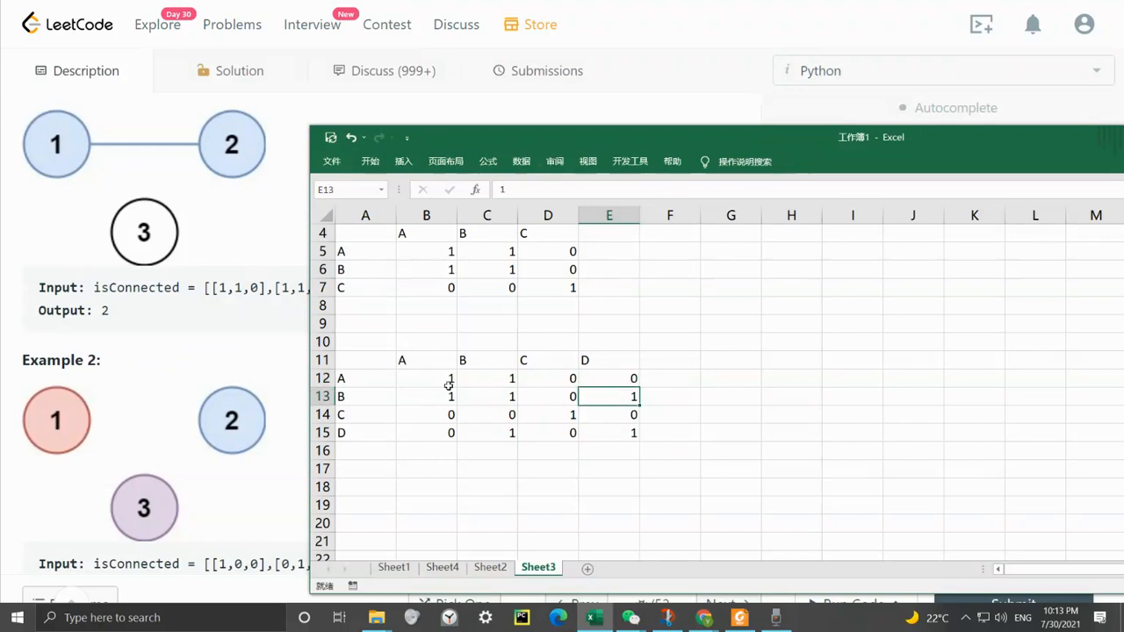
{"action": "mouse_move", "coordinate": [515, 414]}
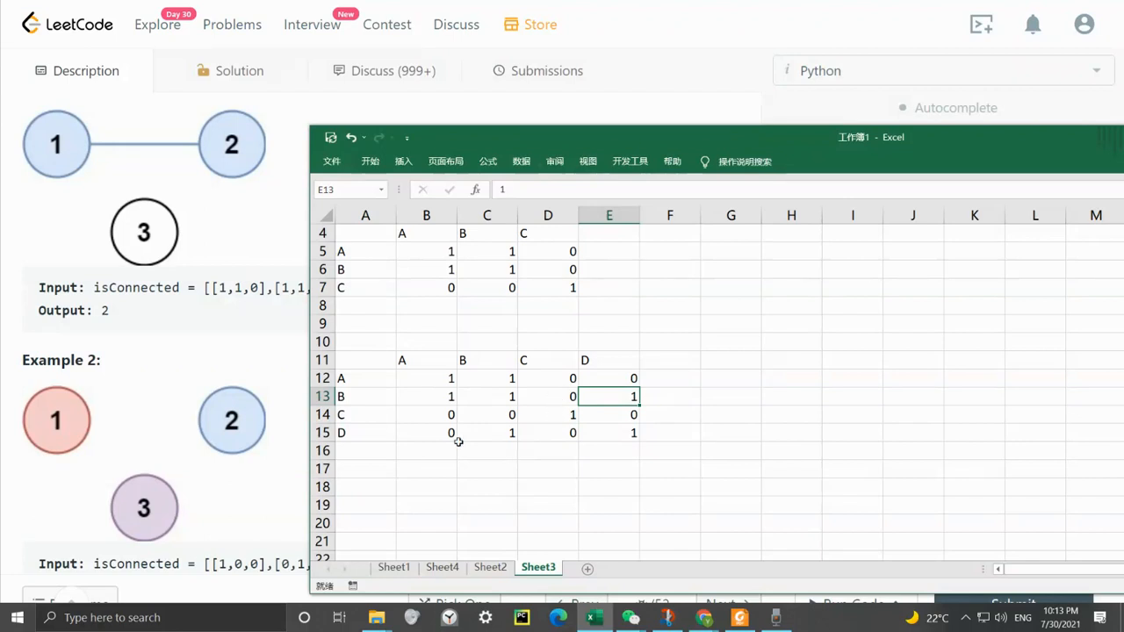
{"action": "mouse_move", "coordinate": [432, 432]}
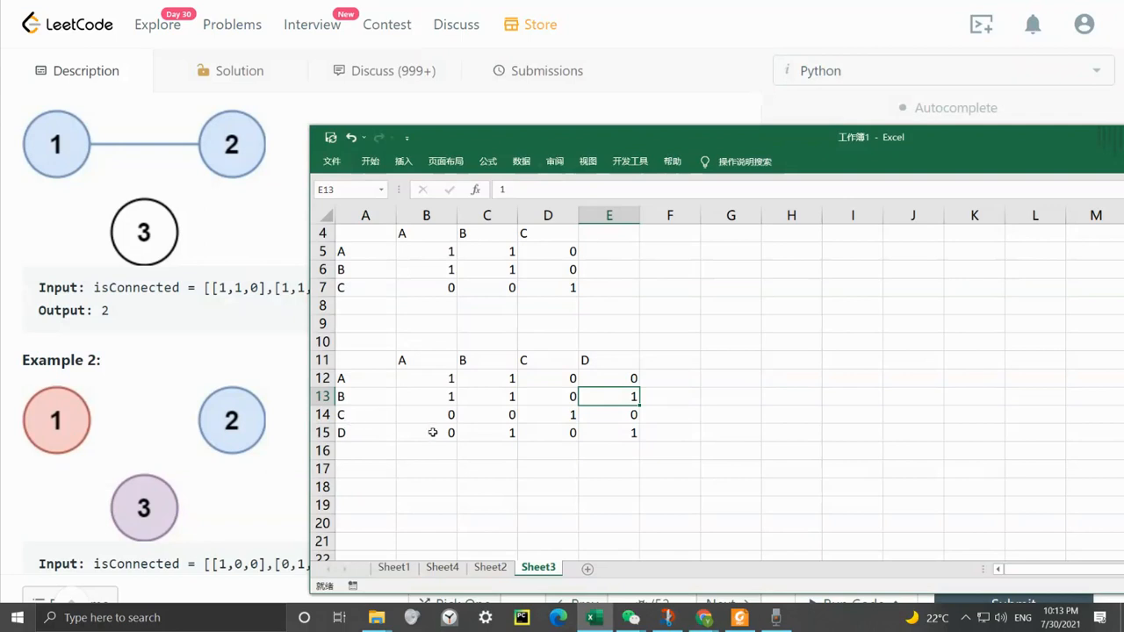
{"action": "left_click", "coordinate": [548, 415]}
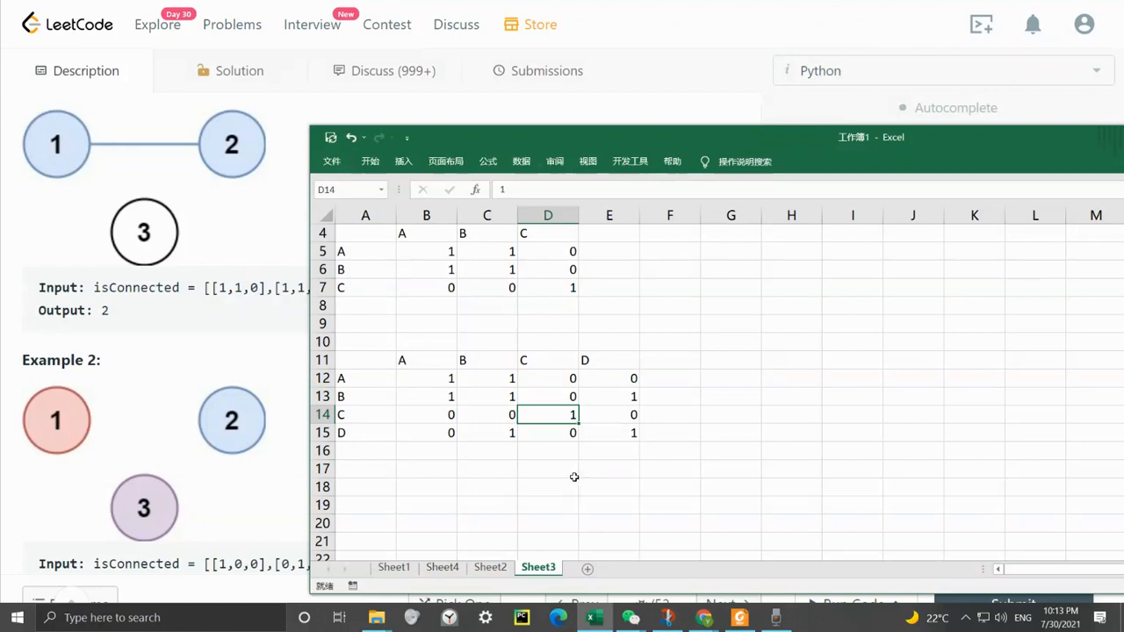
{"action": "mouse_move", "coordinate": [411, 369]}
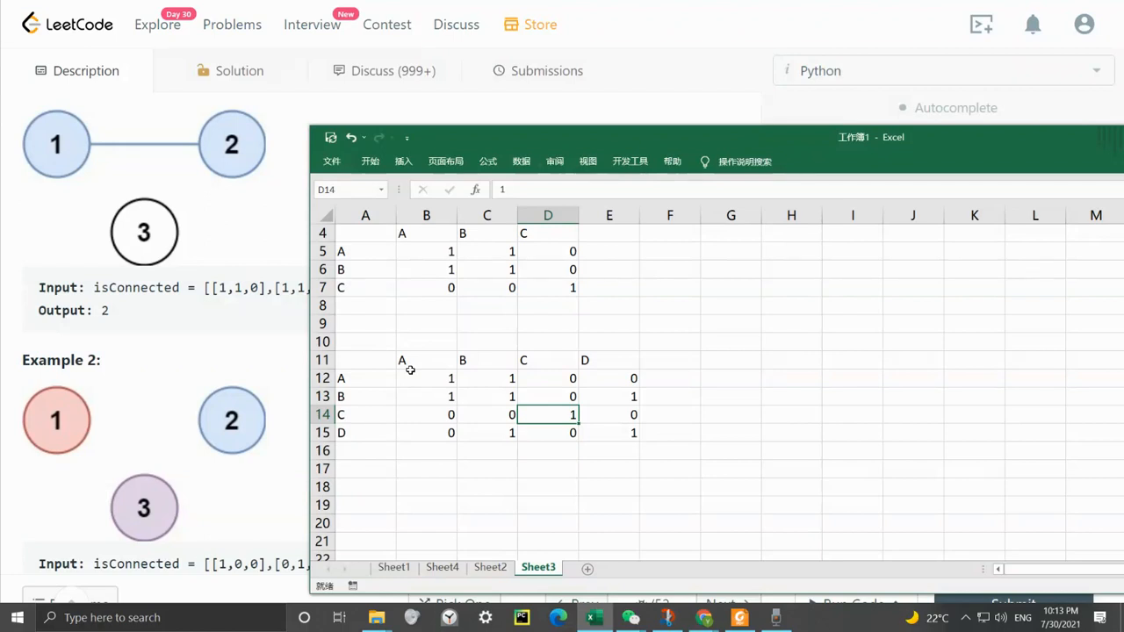
{"action": "mouse_move", "coordinate": [951, 288]}
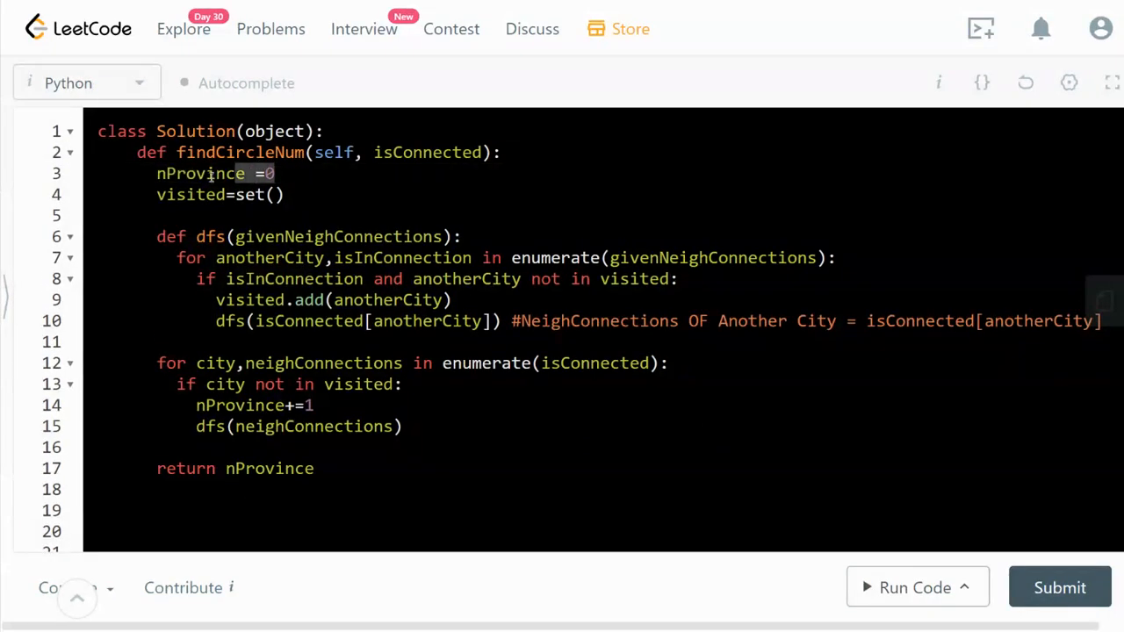
Highlight the nProvince counter variable in the DFS solution code
{"action": "double_click", "coordinate": [200, 174]}
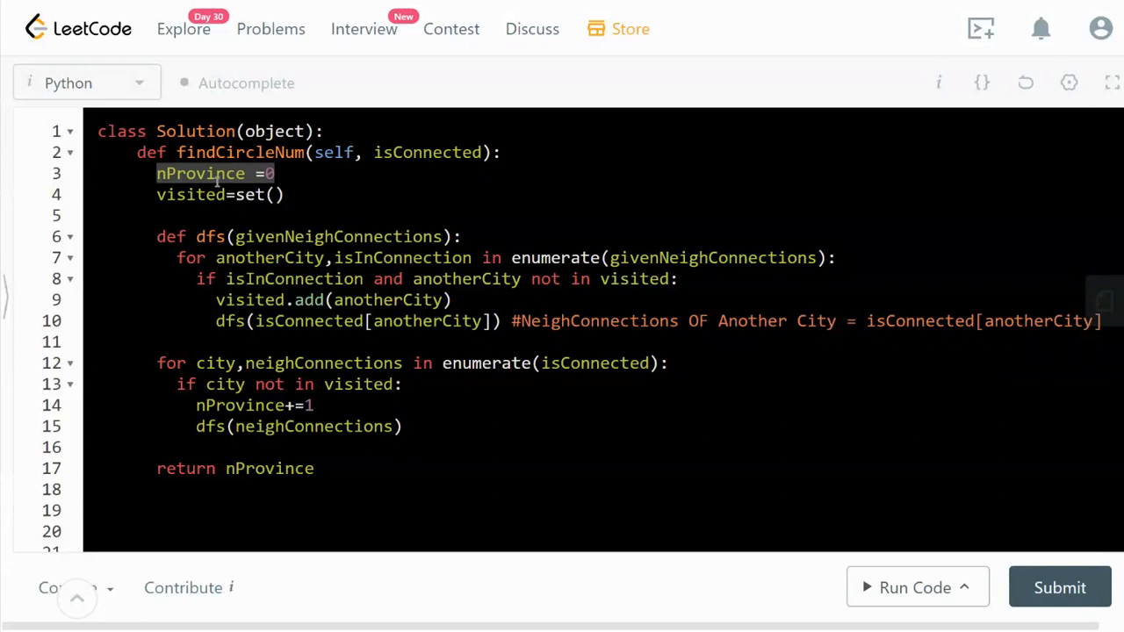
{"action": "double_click", "coordinate": [200, 174]}
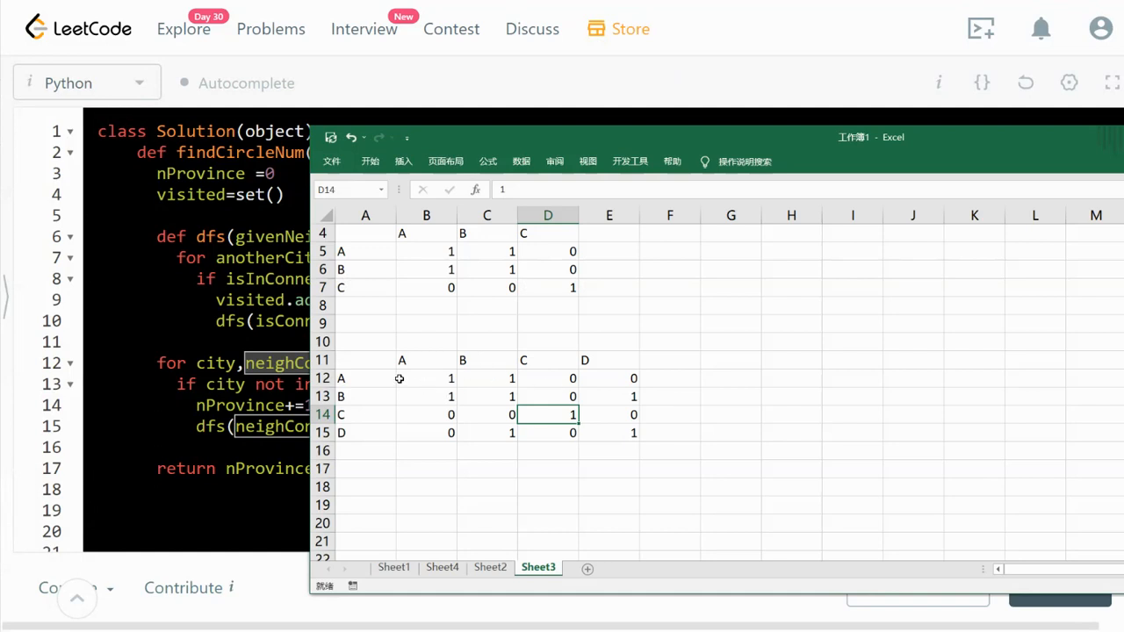
Highlight rows A and B, mark city A as the starting city, then minimize Excel
{"action": "left_click_drag", "start_coordinate": [425, 380], "coordinate": [632, 396]}
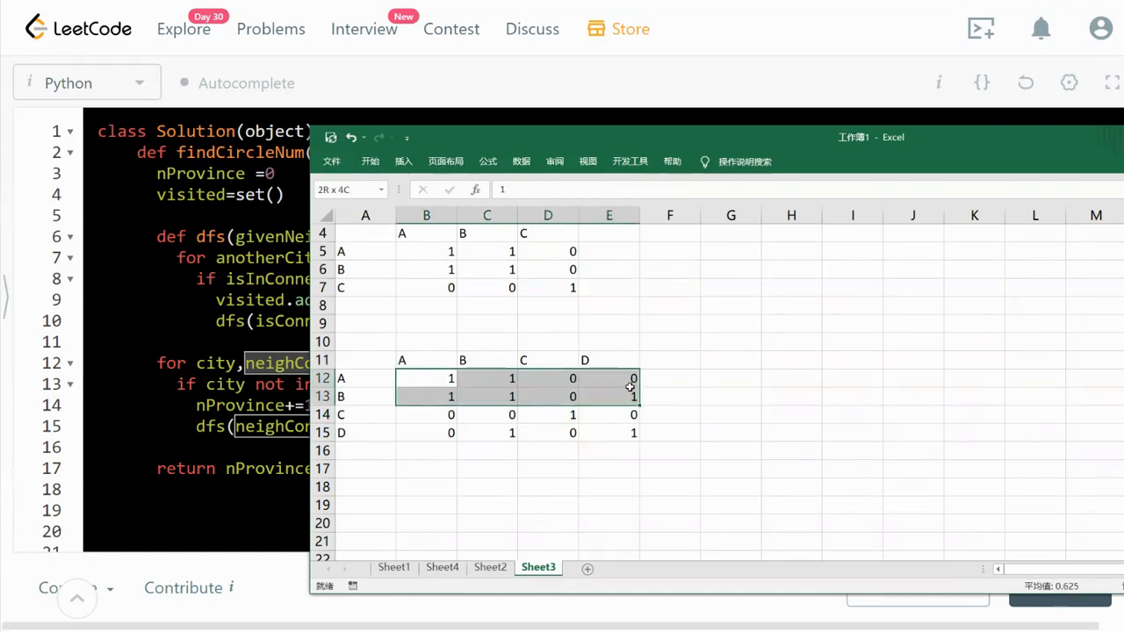
{"action": "left_click", "coordinate": [365, 377]}
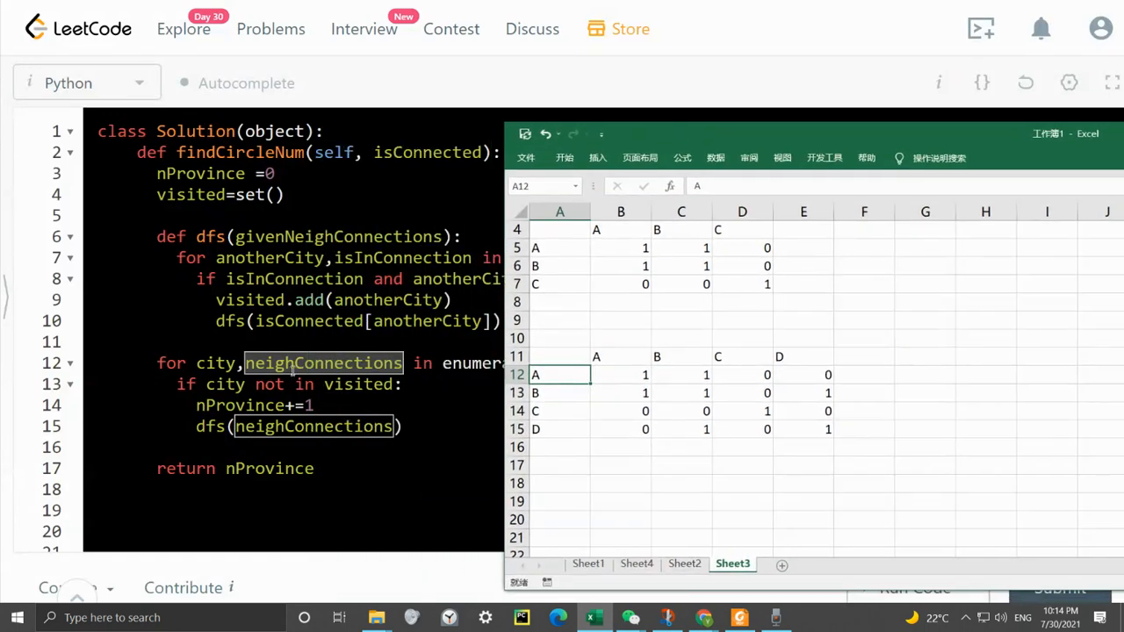
{"action": "mouse_move", "coordinate": [622, 372]}
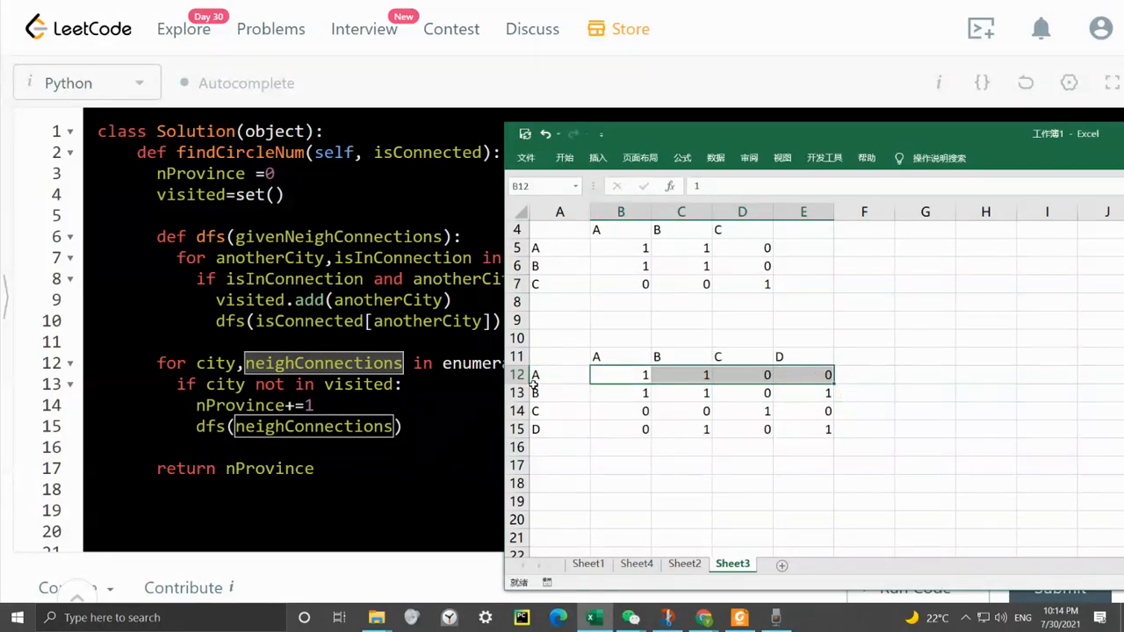
{"action": "mouse_move", "coordinate": [569, 390]}
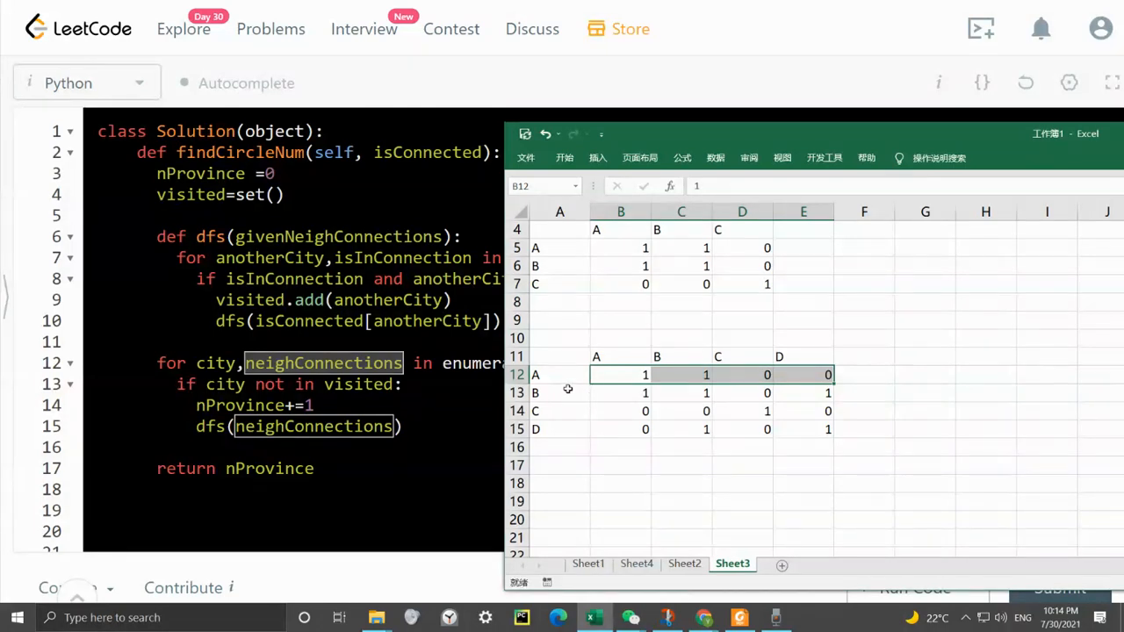
{"action": "left_click", "coordinate": [559, 394]}
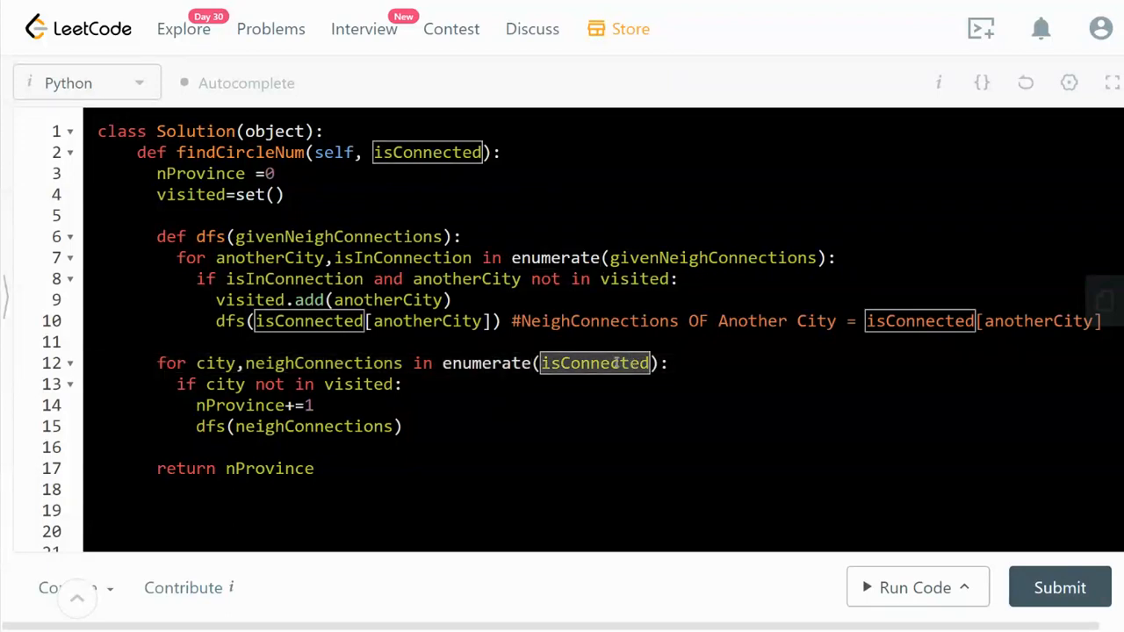
Mark every use of the loop variable city and of neighConnections in the main loop
{"action": "left_click", "coordinate": [211, 362]}
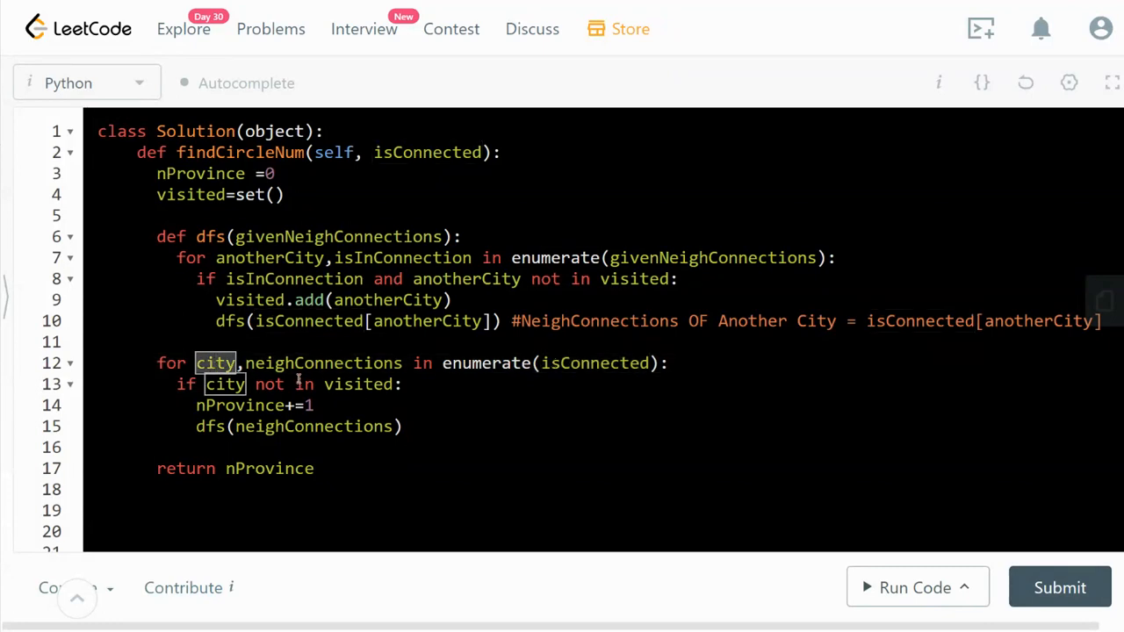
{"action": "double_click", "coordinate": [323, 361]}
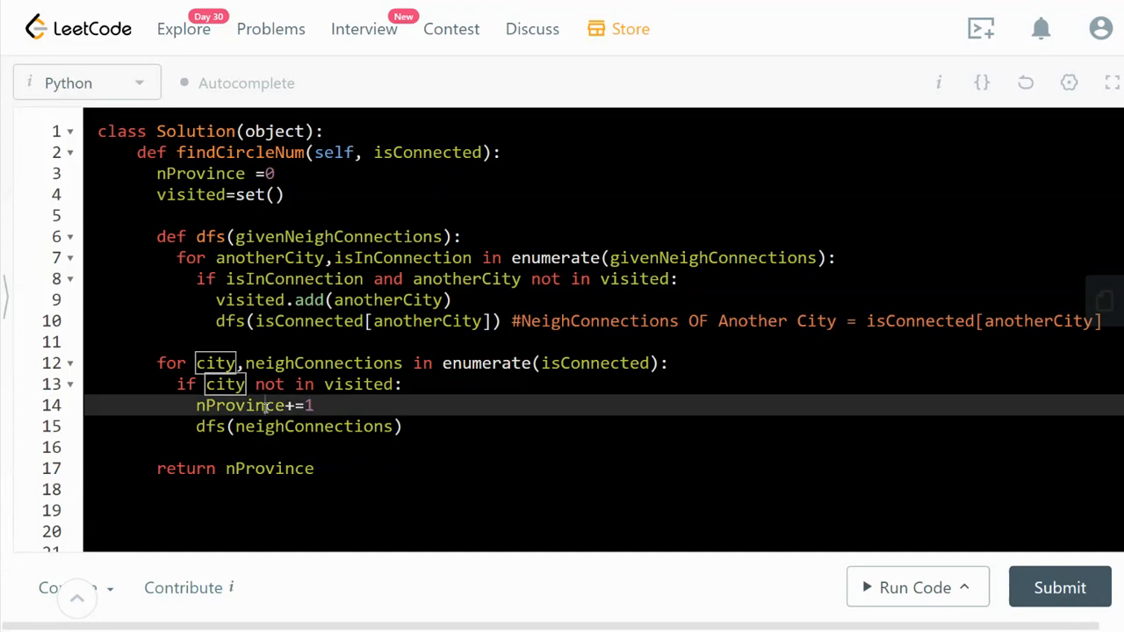
{"action": "double_click", "coordinate": [239, 404]}
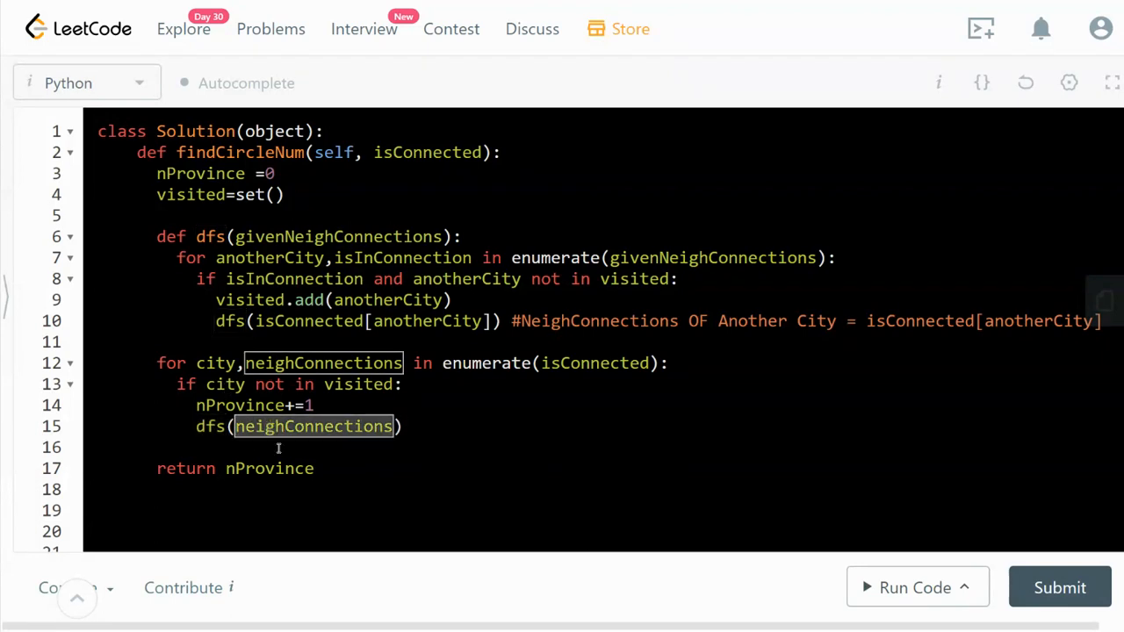
{"action": "mouse_move", "coordinate": [323, 446]}
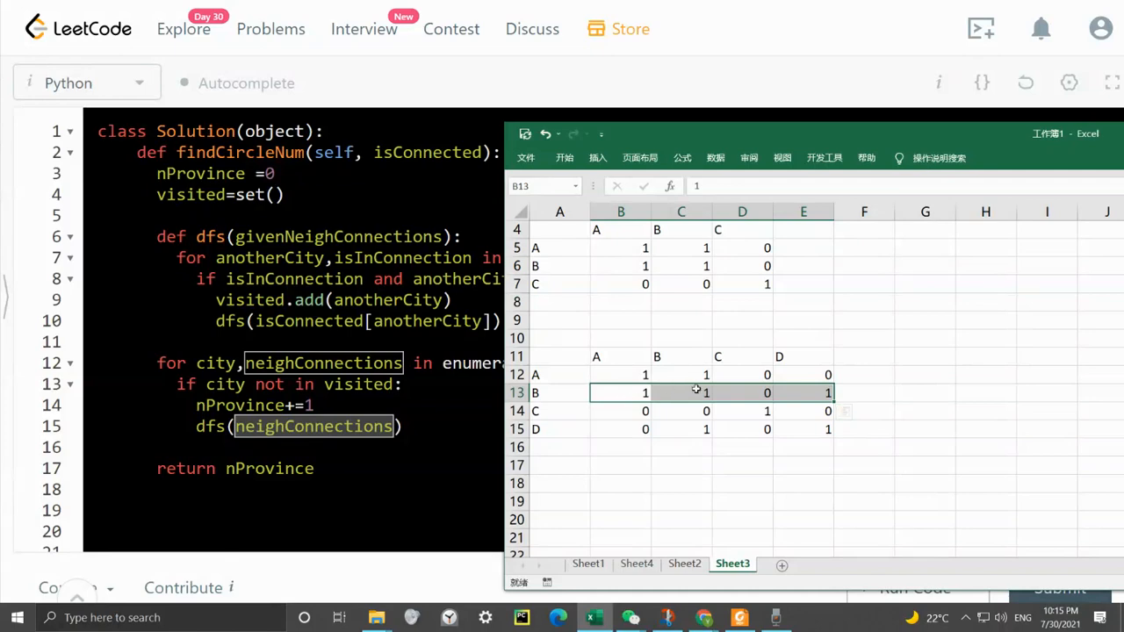
Minimize the spreadsheet so the full solution code is visible again
{"action": "left_click", "coordinate": [558, 393]}
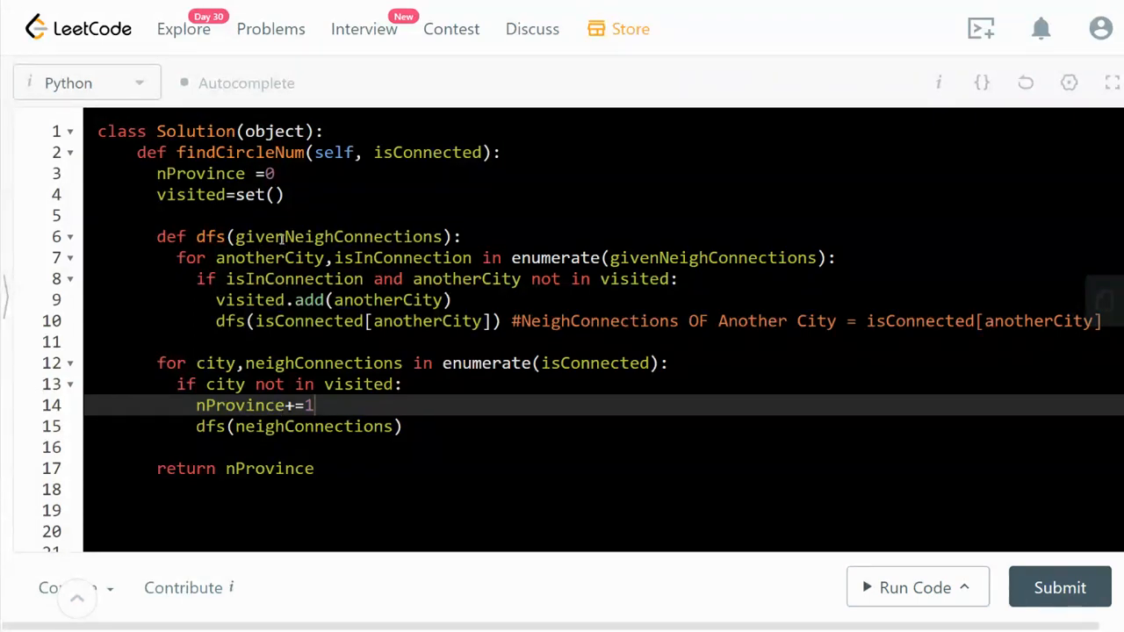
Mark every use of the dfs parameter givenNeighConnections in the editor
{"action": "double_click", "coordinate": [337, 235]}
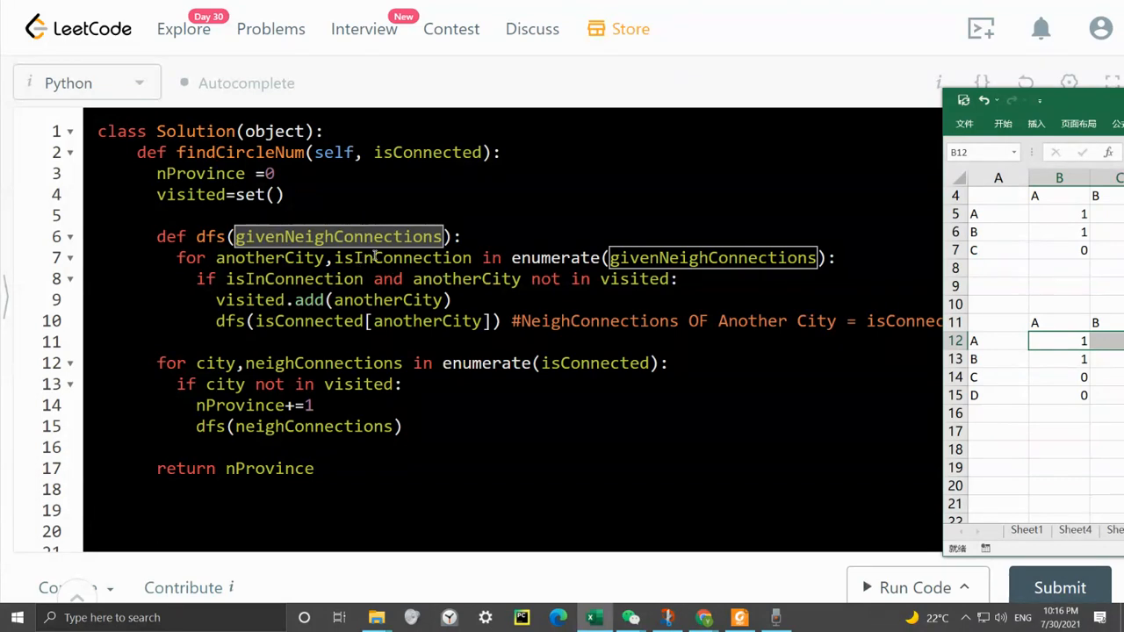
{"action": "mouse_move", "coordinate": [1089, 77]}
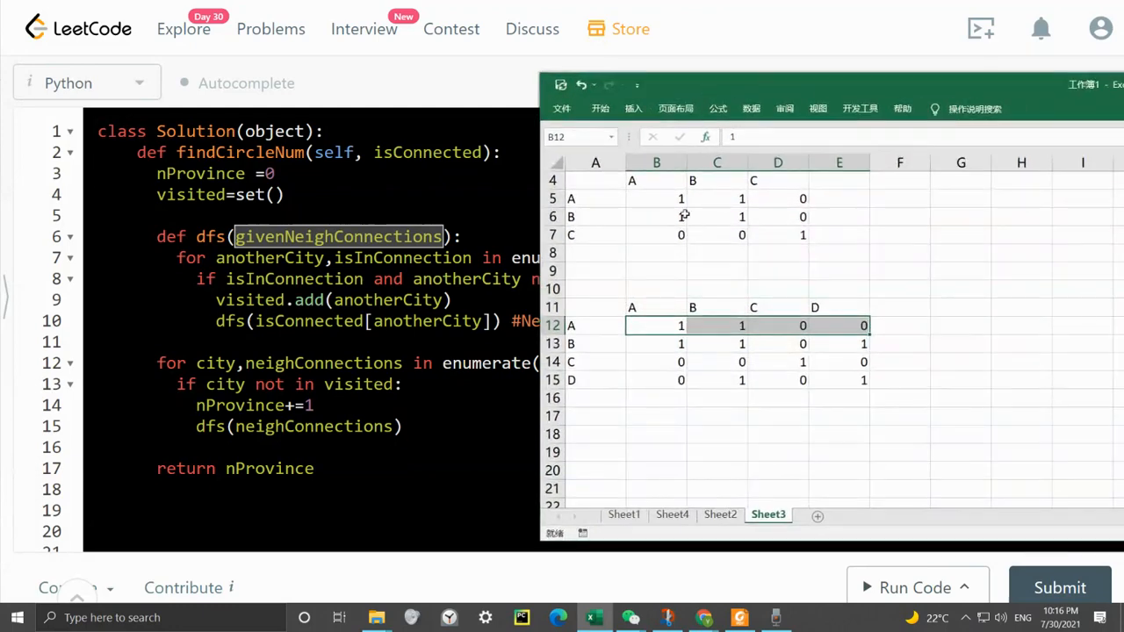
Pick out city A's links to city B and city C in the lower matrix row
{"action": "left_click", "coordinate": [716, 325]}
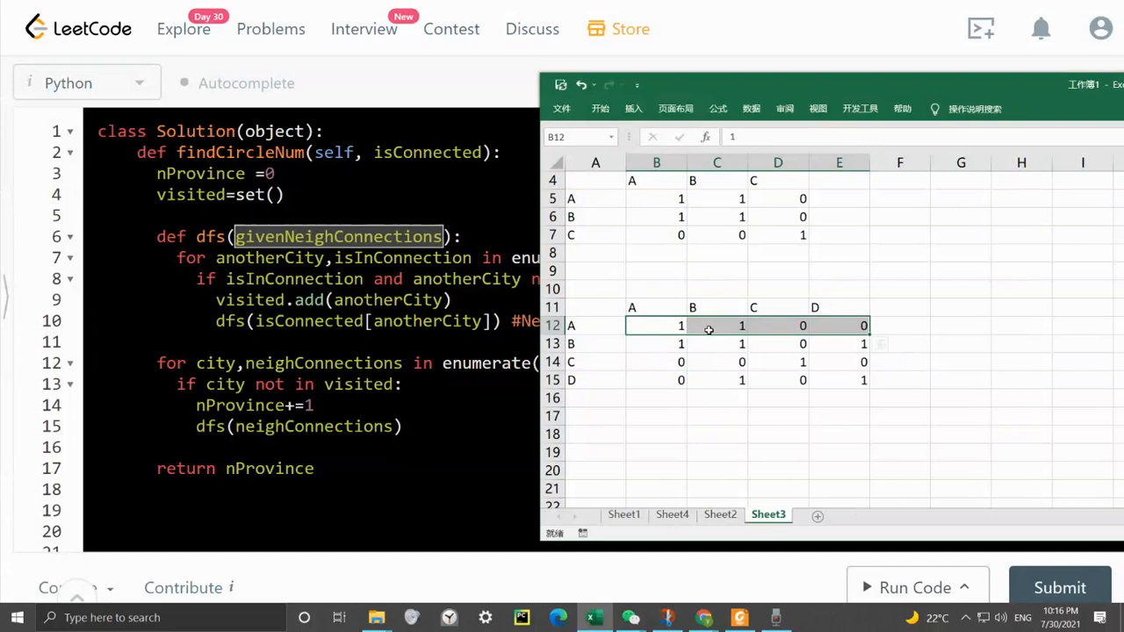
{"action": "left_click", "coordinate": [716, 325]}
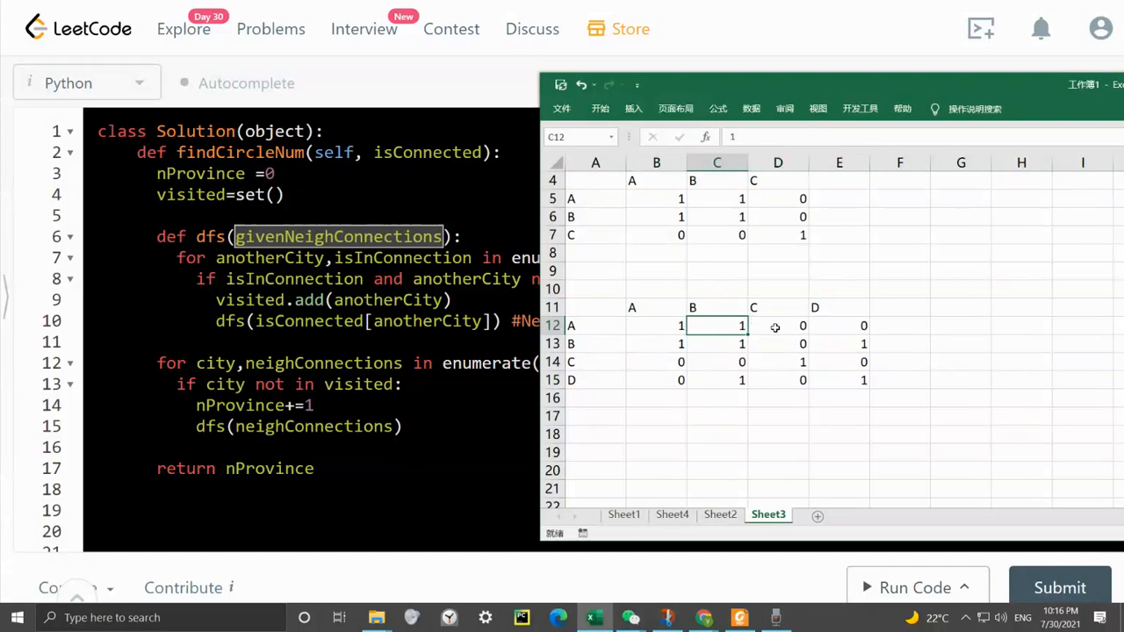
{"action": "left_click", "coordinate": [776, 325]}
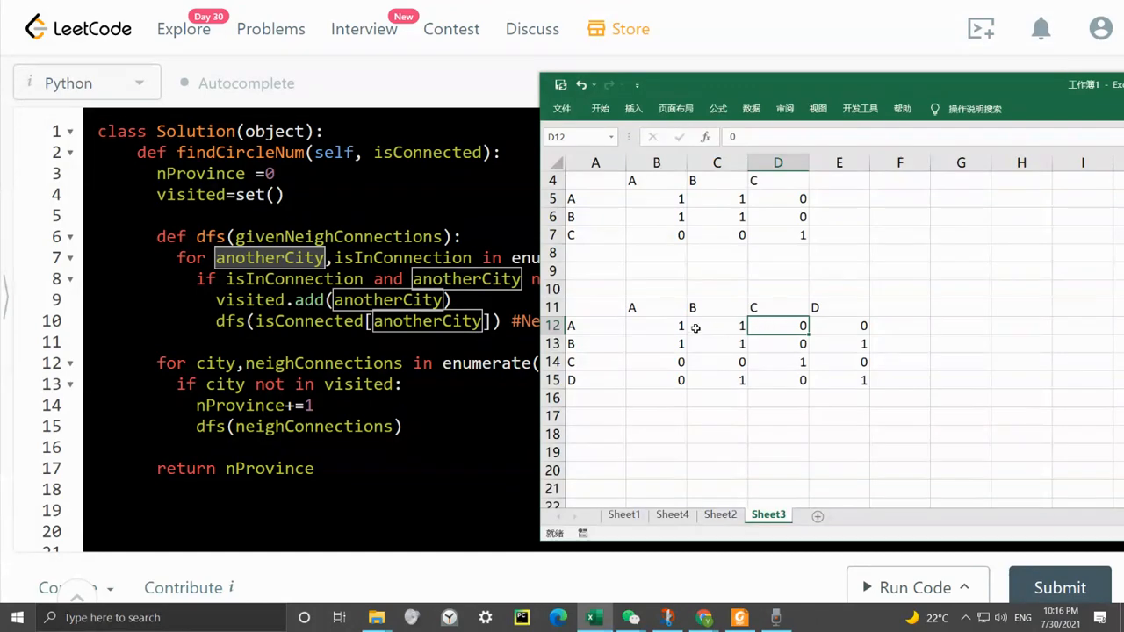
{"action": "mouse_move", "coordinate": [797, 325]}
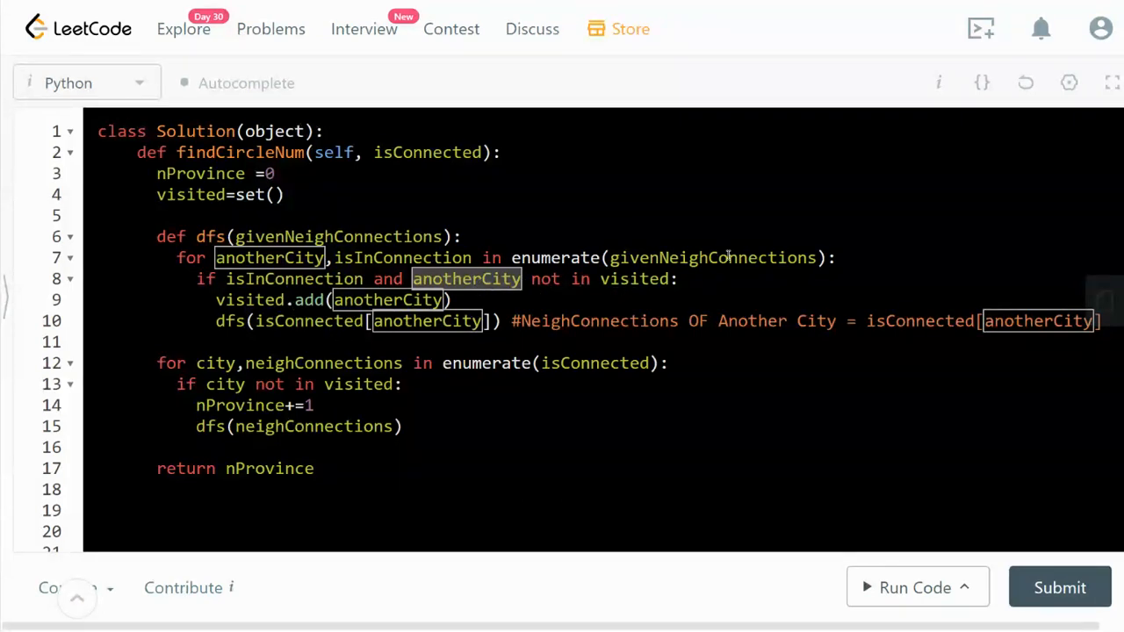
{"action": "mouse_move", "coordinate": [342, 299]}
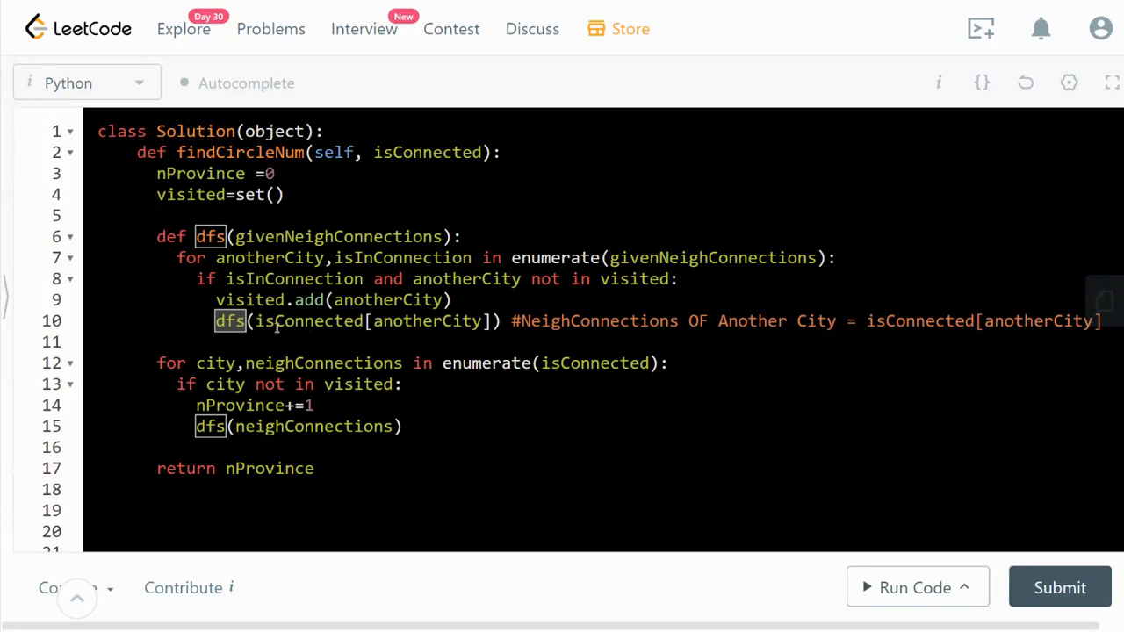
{"action": "mouse_move", "coordinate": [385, 329]}
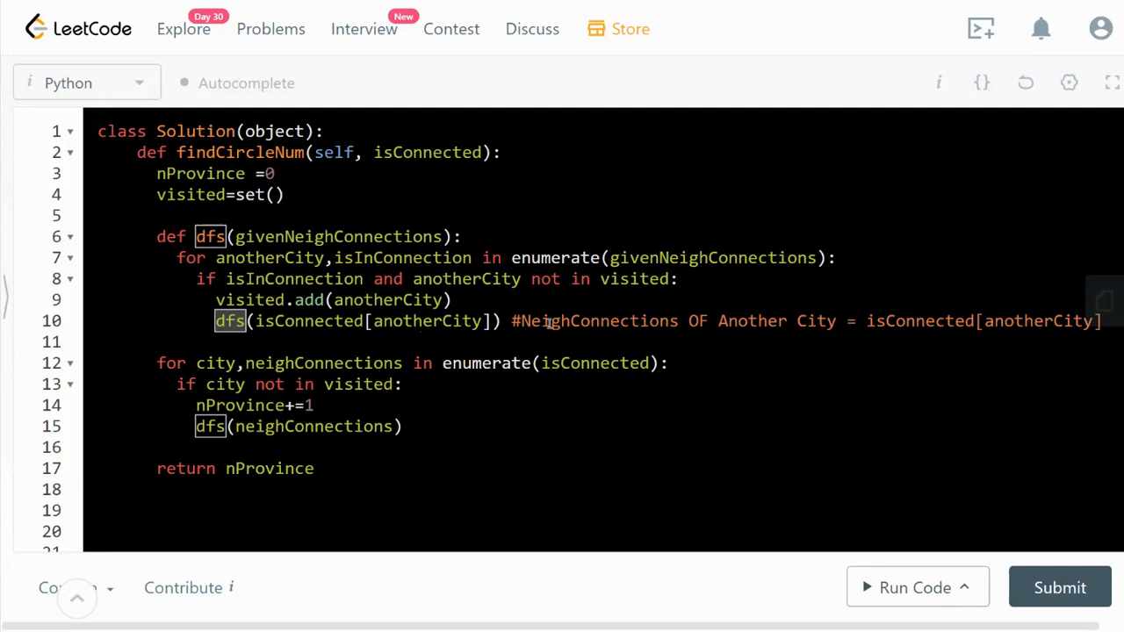
{"action": "mouse_move", "coordinate": [648, 325]}
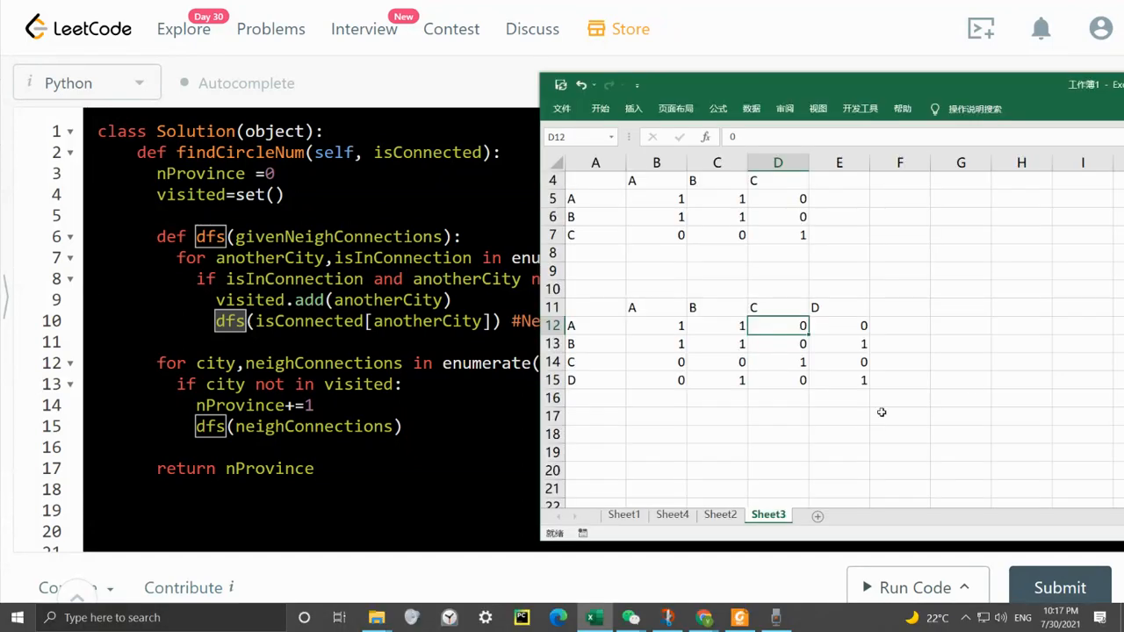
{"action": "mouse_move", "coordinate": [629, 325]}
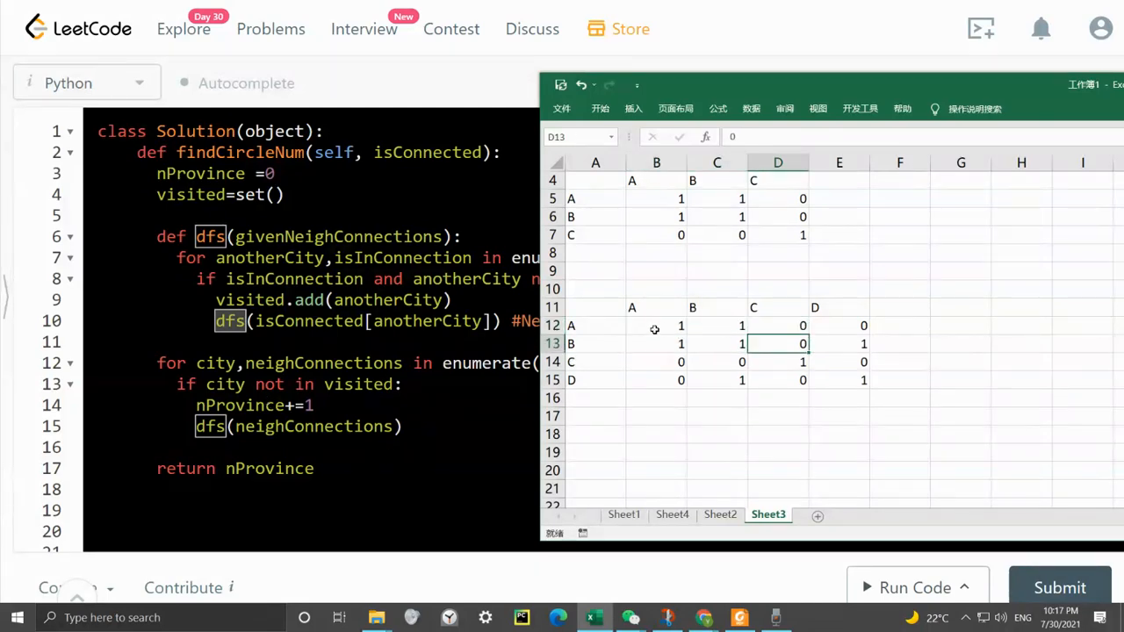
Select city A's row, its link to B, B's link to A, then city B's whole row as the dfs input
{"action": "left_click_drag", "start_coordinate": [656, 325], "coordinate": [864, 325]}
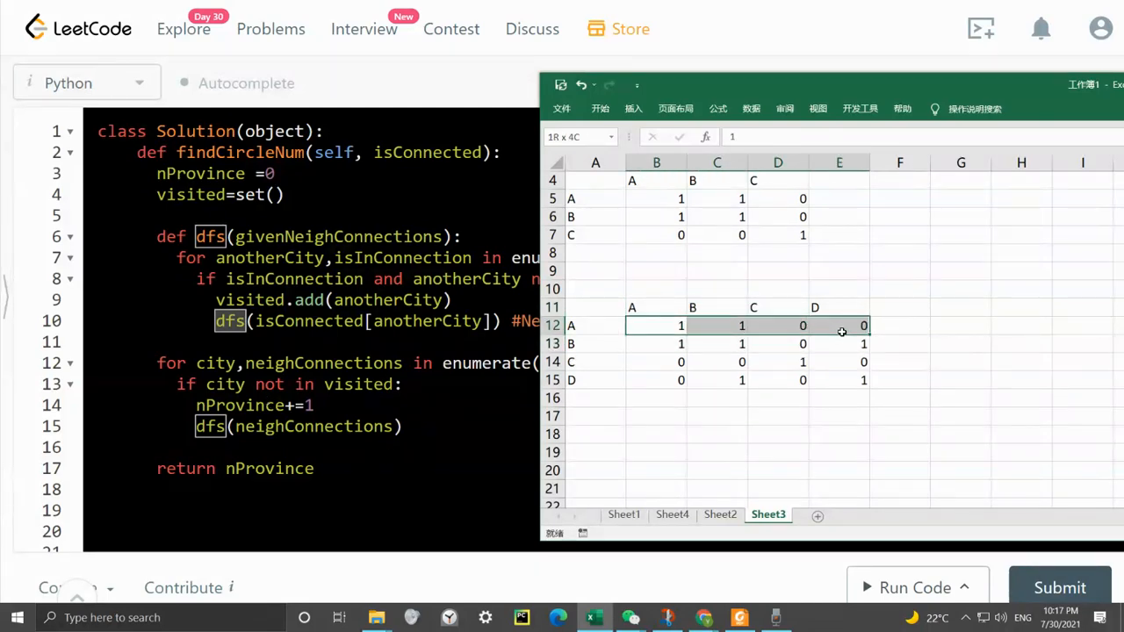
{"action": "left_click", "coordinate": [717, 324]}
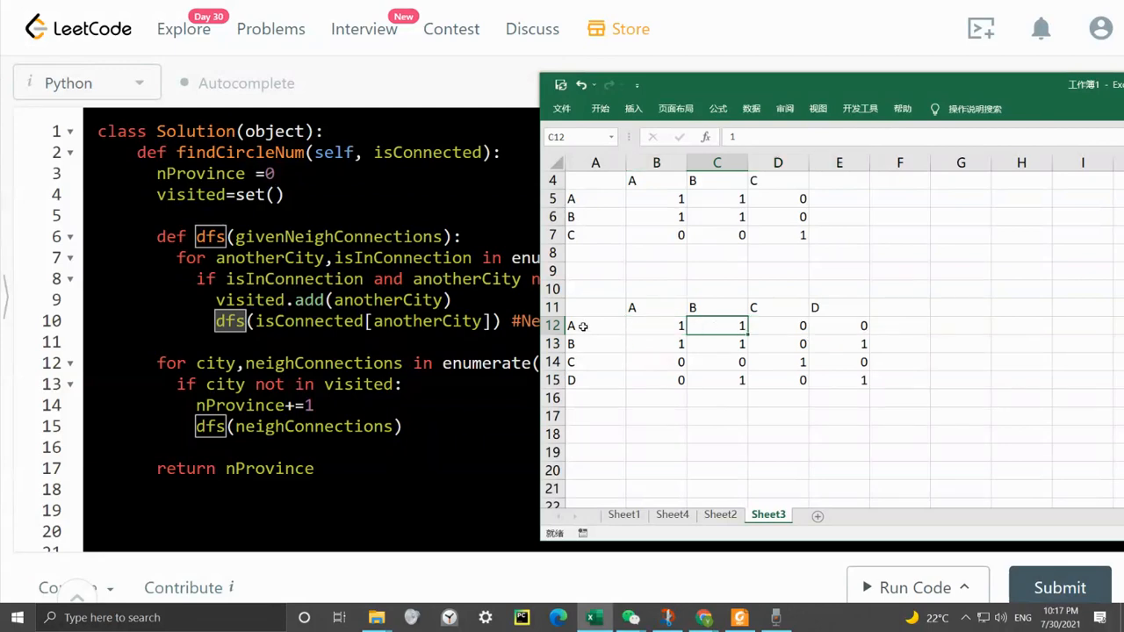
{"action": "mouse_move", "coordinate": [618, 349]}
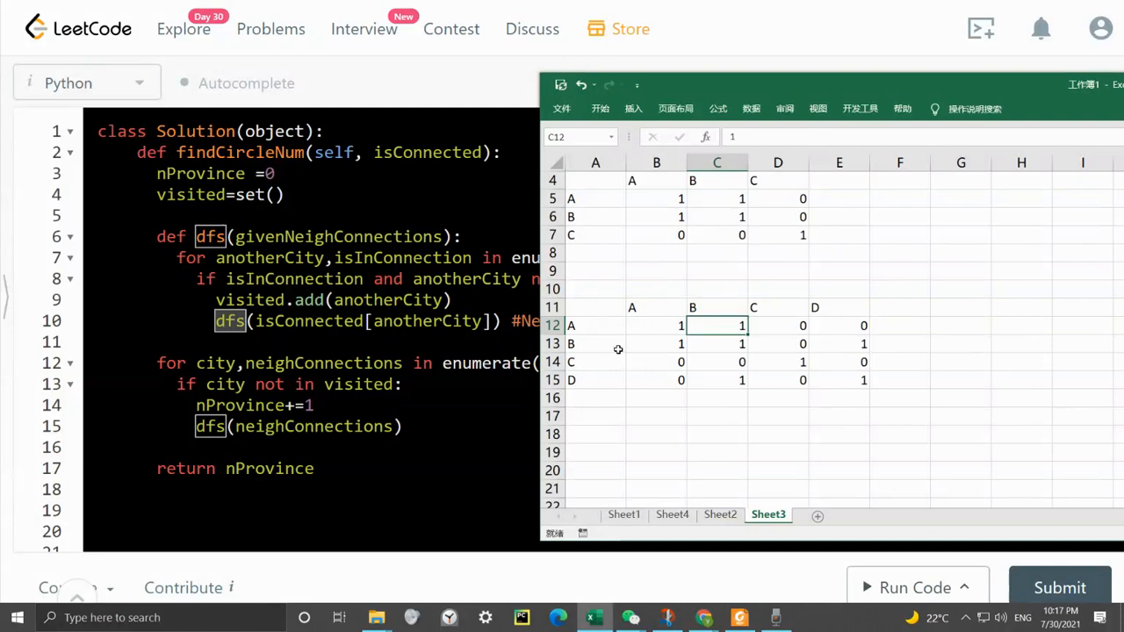
{"action": "left_click", "coordinate": [657, 343]}
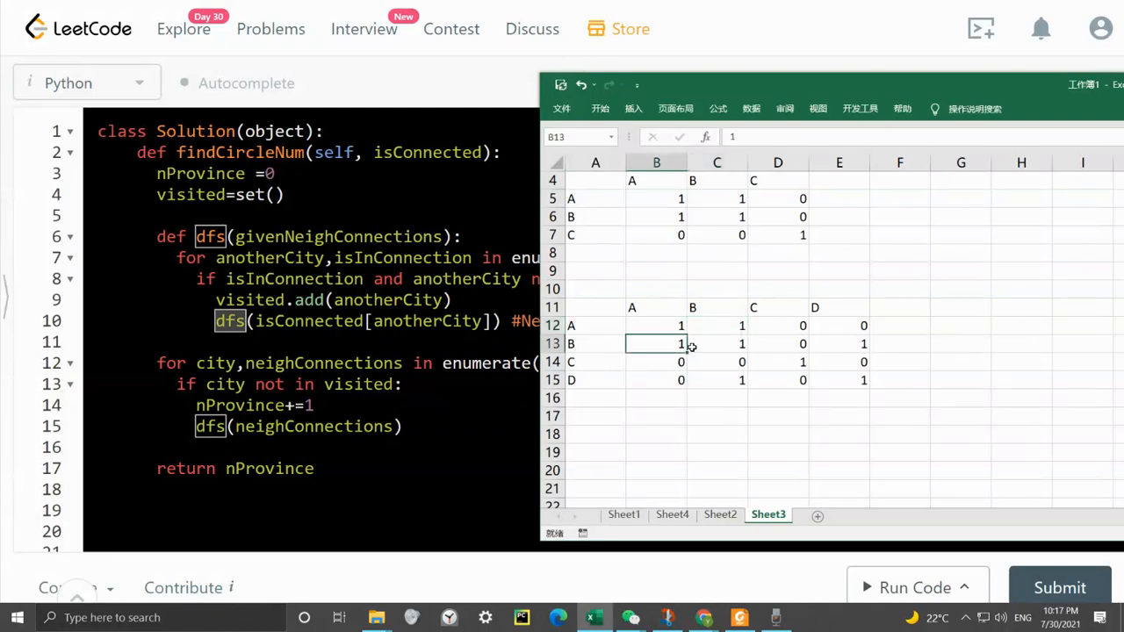
{"action": "left_click_drag", "start_coordinate": [657, 342], "coordinate": [864, 342]}
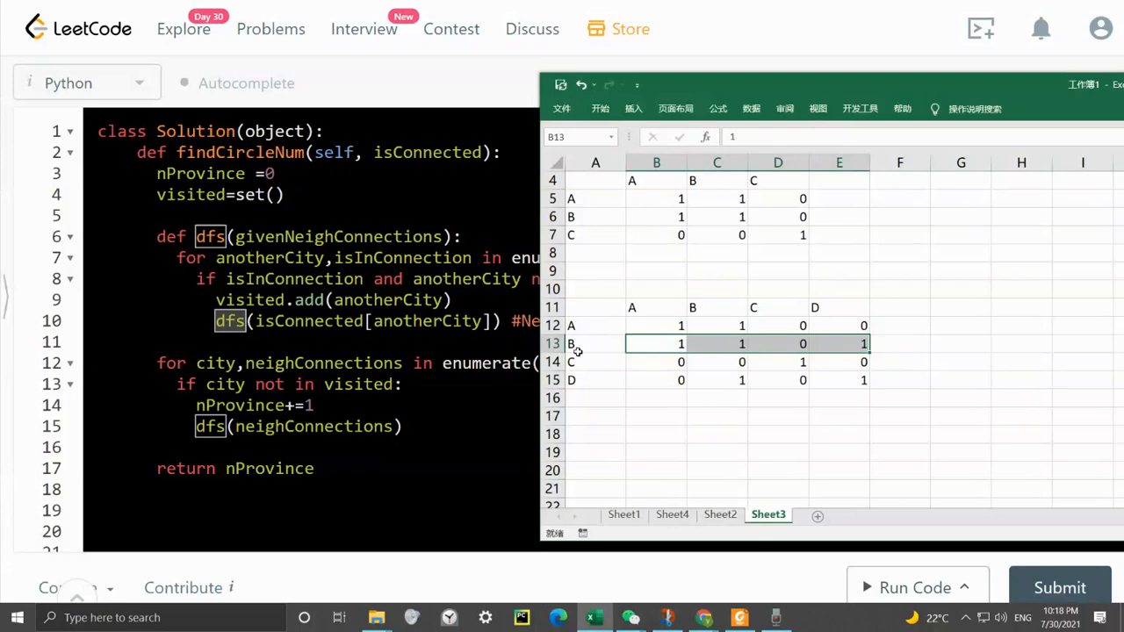
{"action": "mouse_move", "coordinate": [660, 380]}
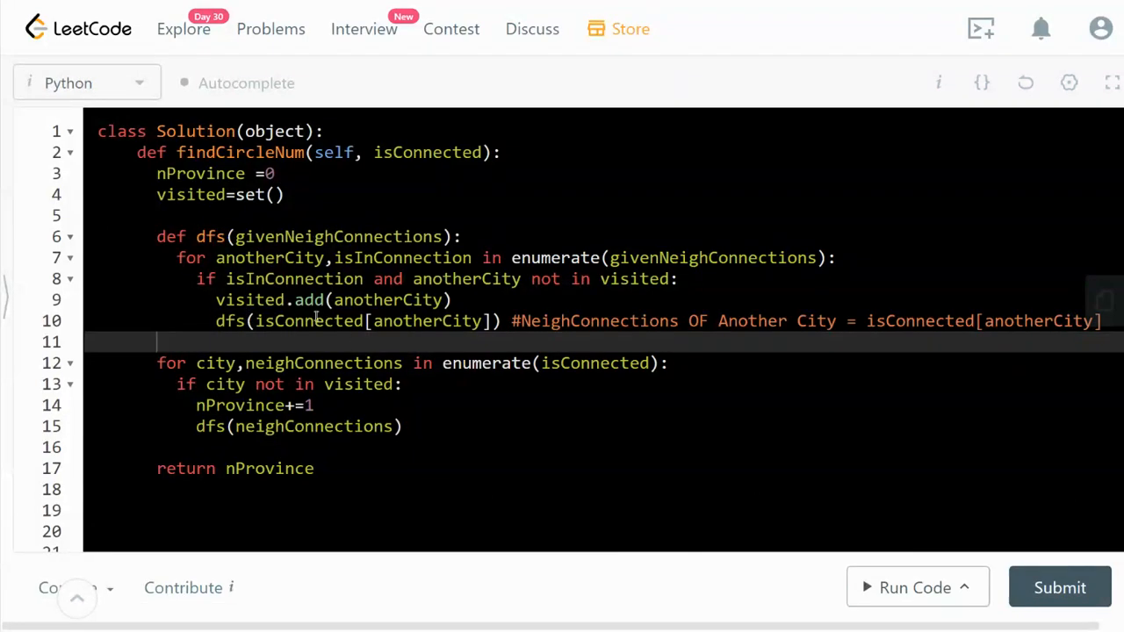
{"action": "mouse_move", "coordinate": [502, 404]}
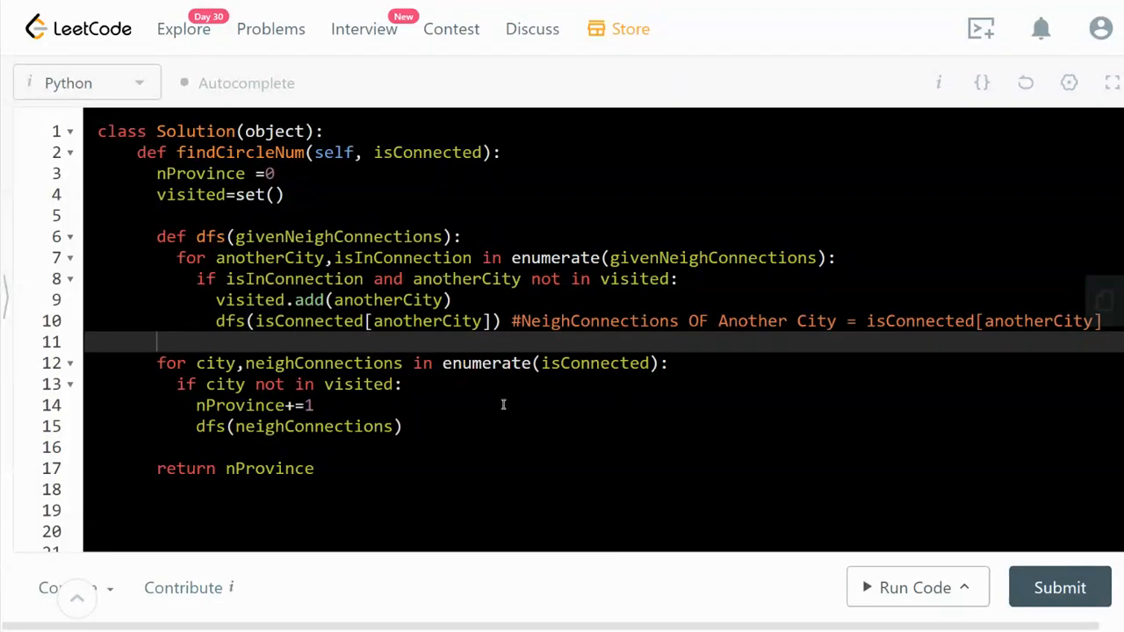
Submit the Number of Provinces solution, view its accepted 140 ms result, and move to the official Solution write-up
{"action": "left_click", "coordinate": [915, 586]}
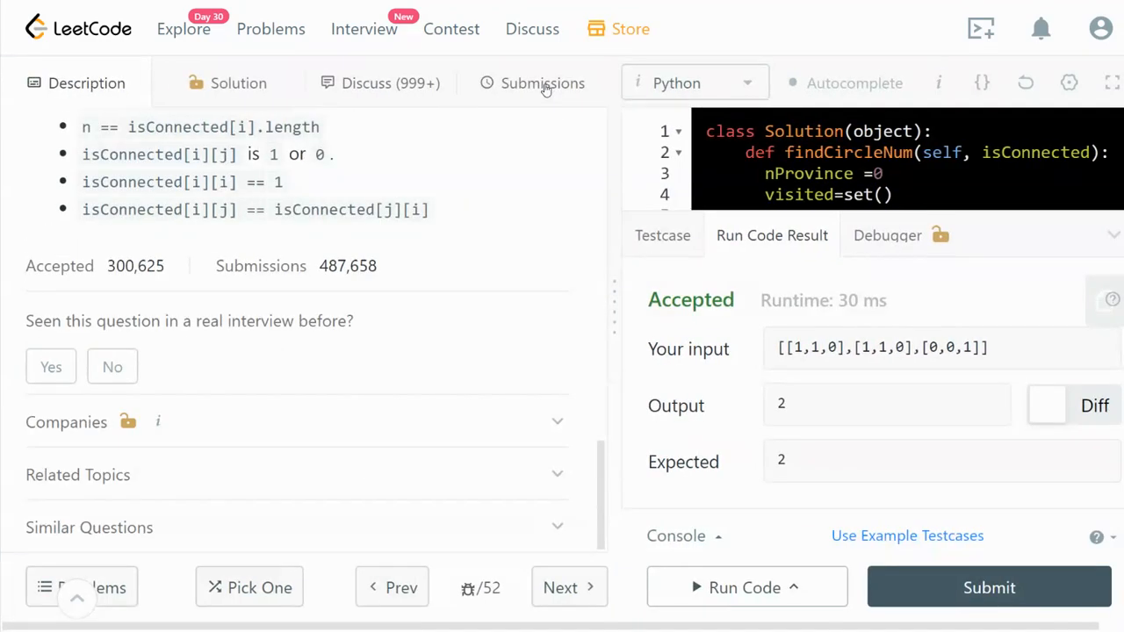
{"action": "left_click", "coordinate": [543, 83]}
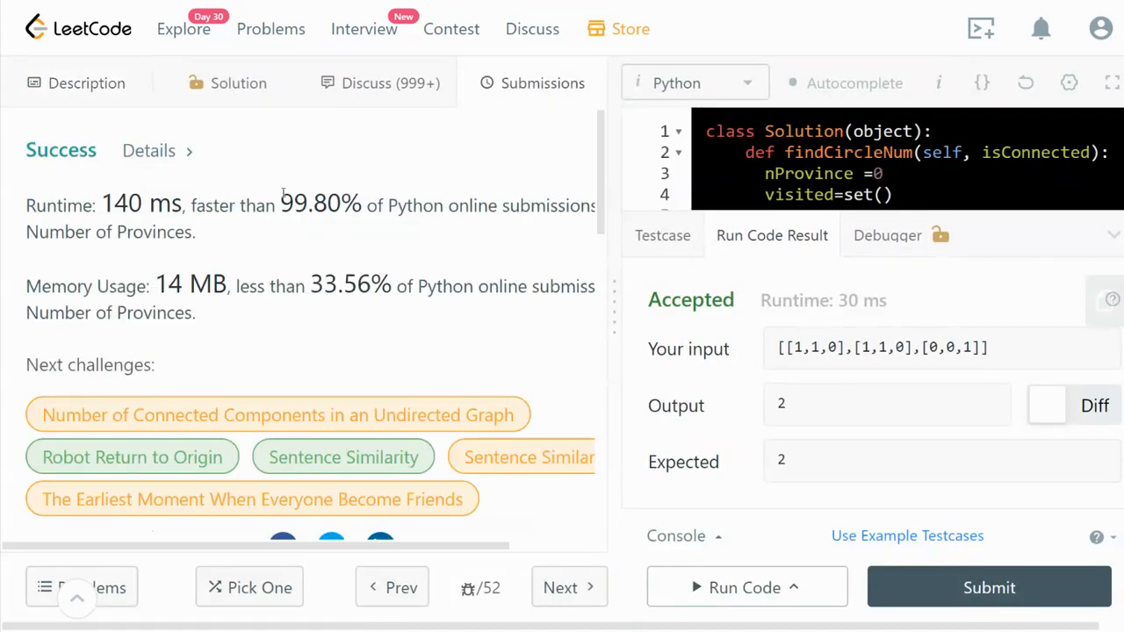
{"action": "double_click", "coordinate": [320, 203]}
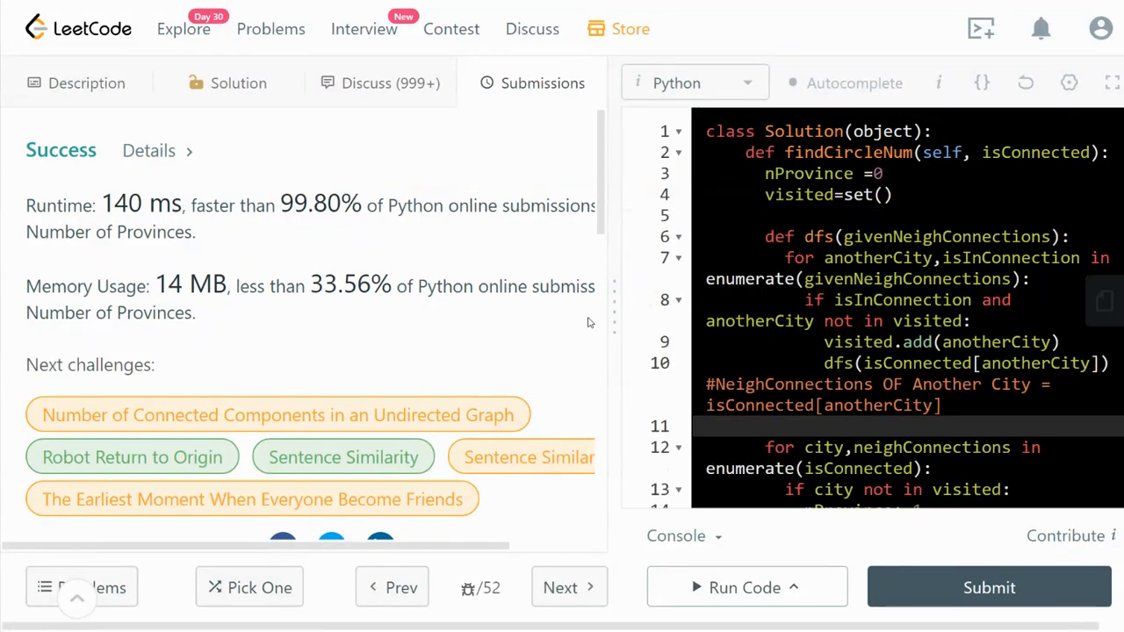
{"action": "left_click", "coordinate": [1110, 82]}
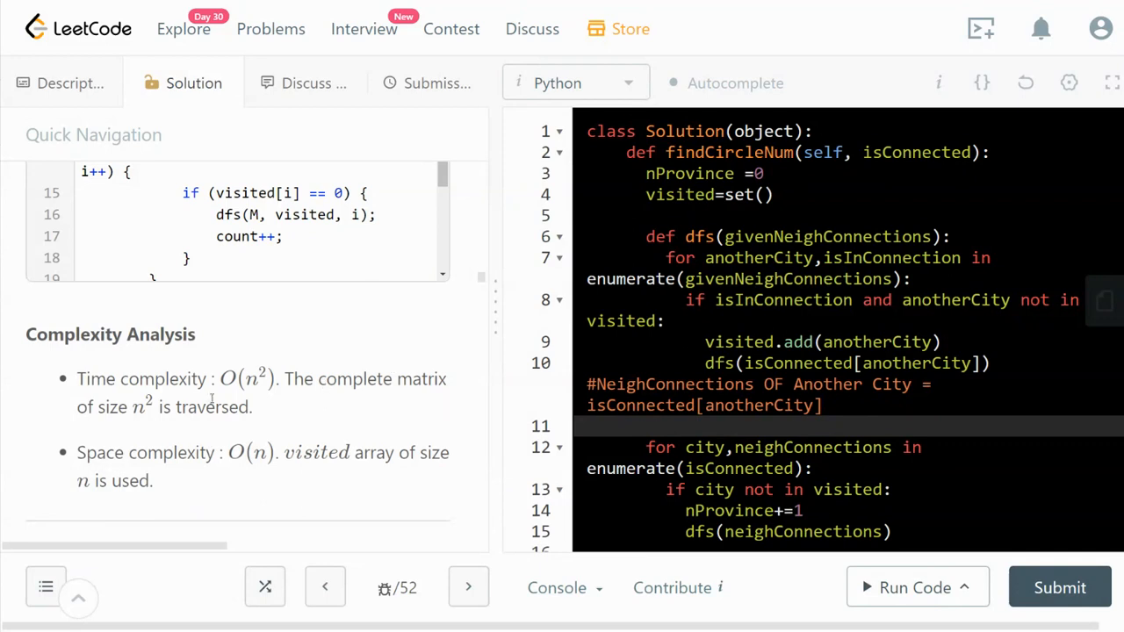
{"action": "mouse_move", "coordinate": [337, 395]}
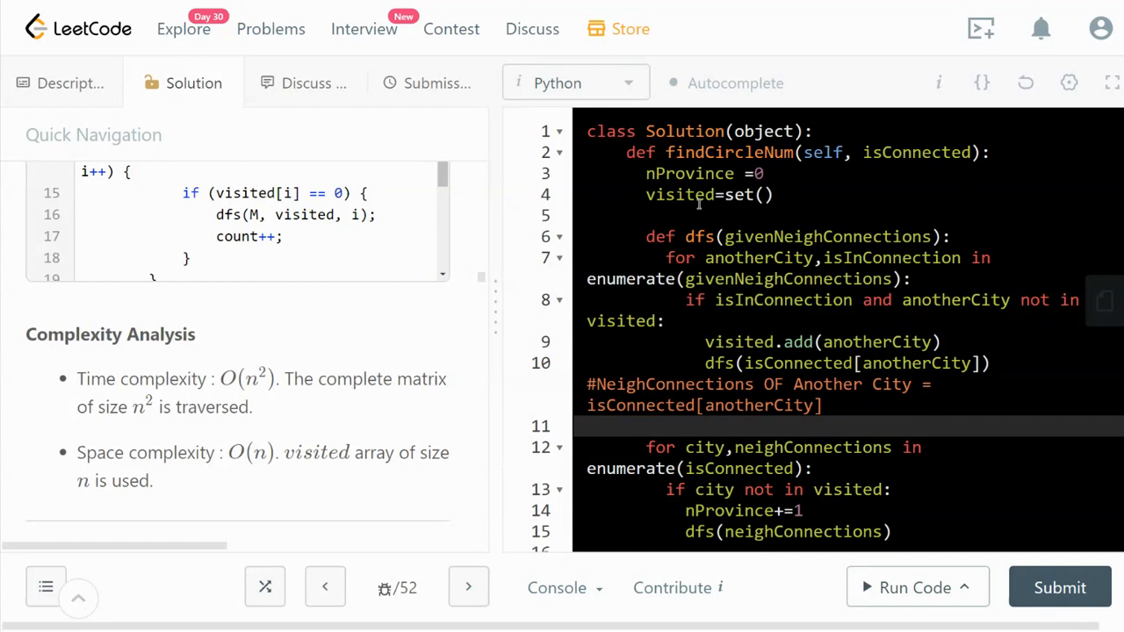
Highlight every use of the visited set in the code beside the O(n²) time, O(n) space analysis
{"action": "double_click", "coordinate": [678, 193]}
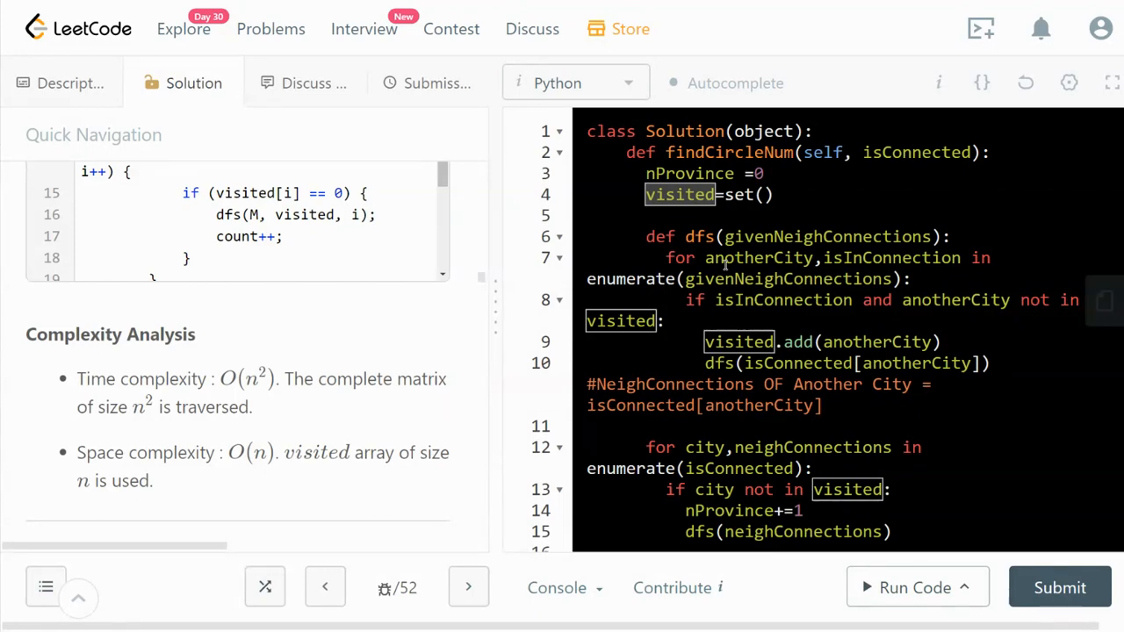
{"action": "mouse_move", "coordinate": [516, 316]}
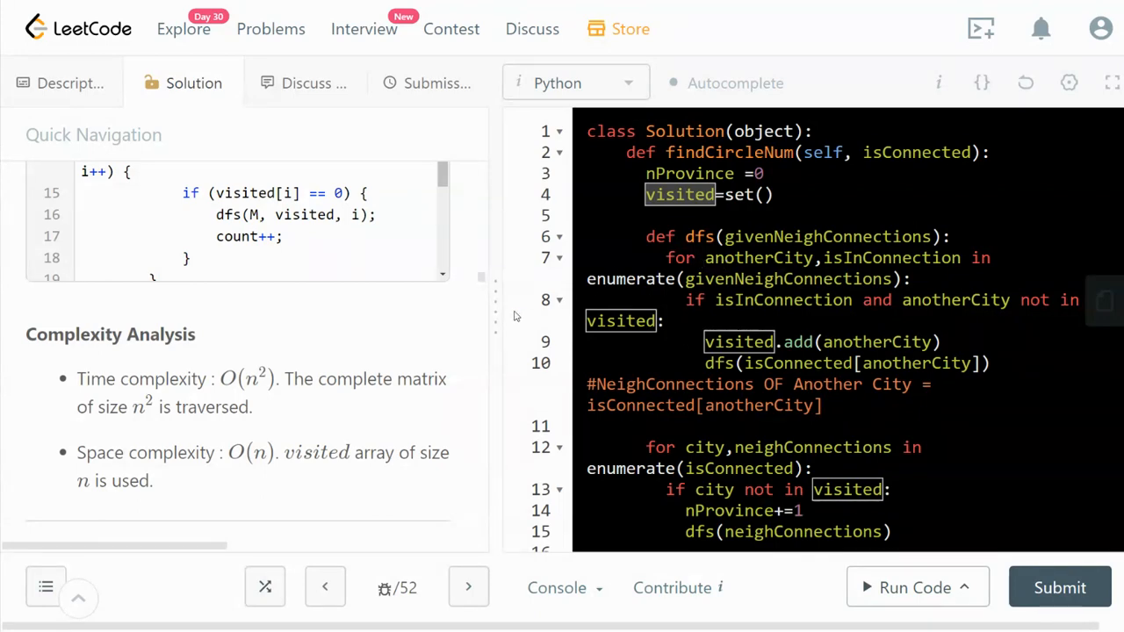